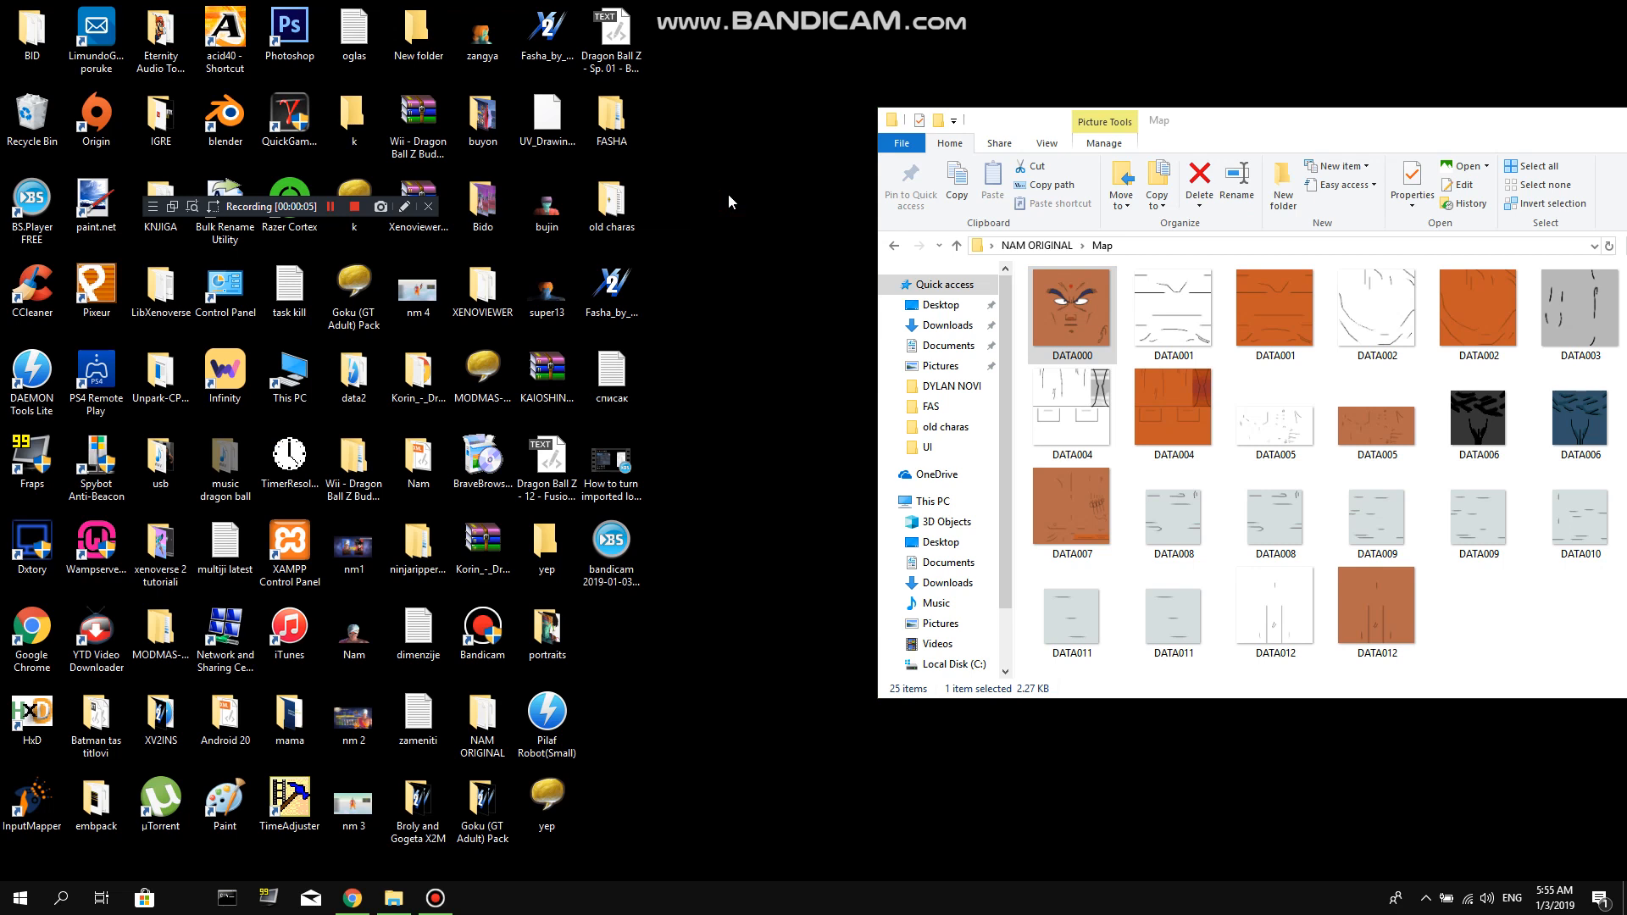
Drag the DATA000 face image from the Map folder onto Photoshop
{"action": "left_click", "coordinate": [1545, 633]}
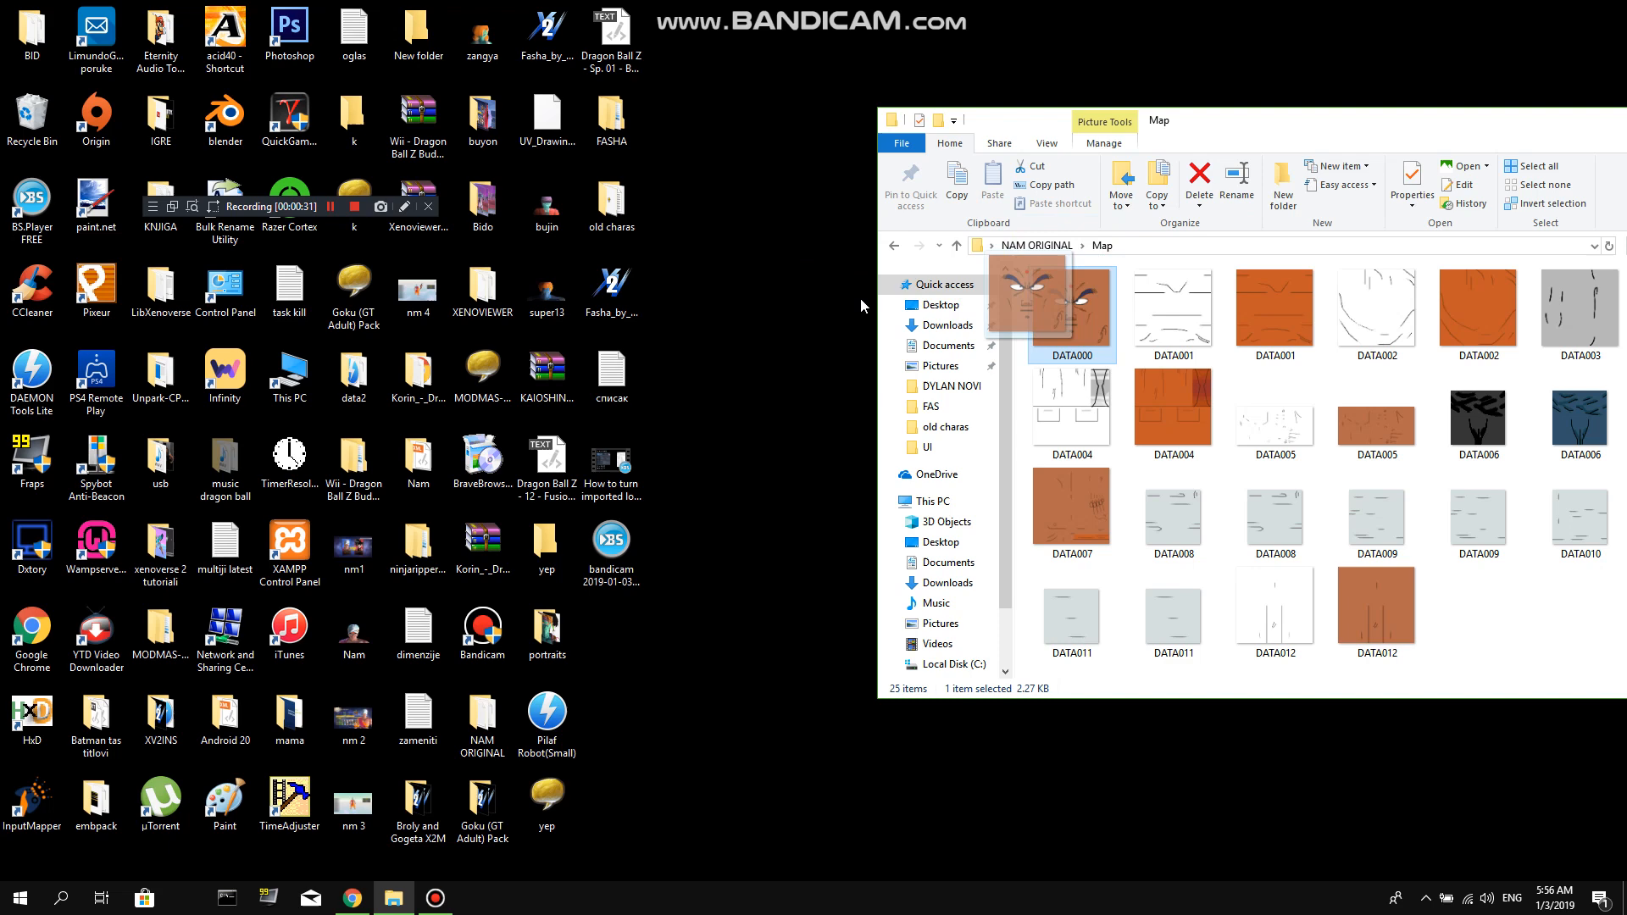
Convert the Background of DATA000.png into editable Layer 0 and desaturate it to grey
{"action": "left_click", "coordinate": [289, 29]}
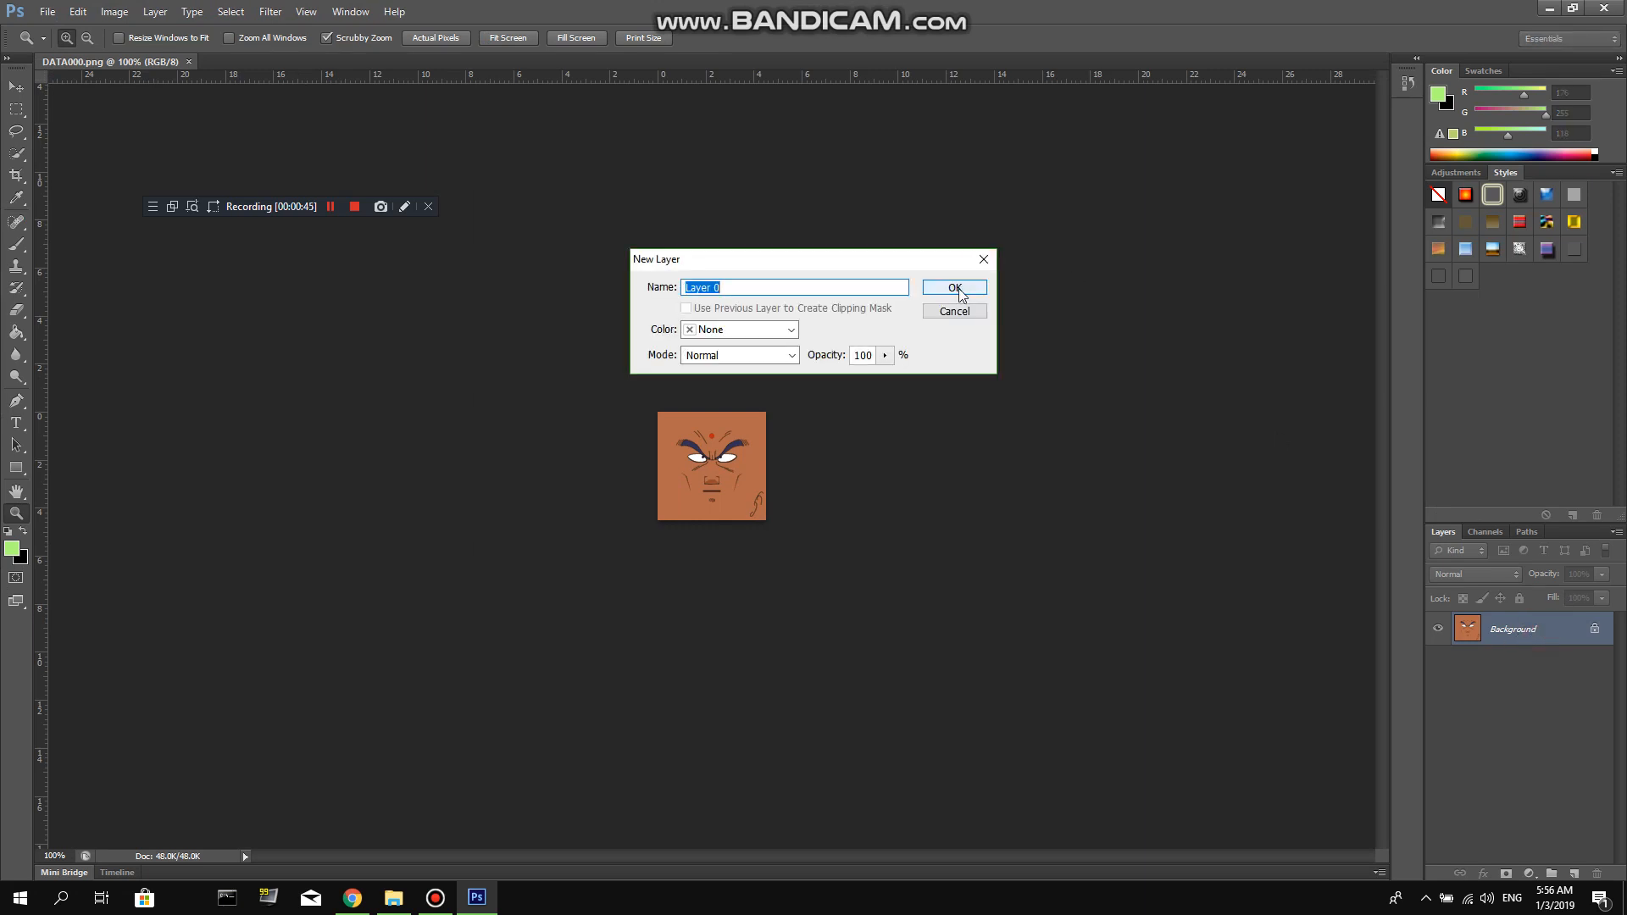
{"action": "left_click", "coordinate": [953, 288]}
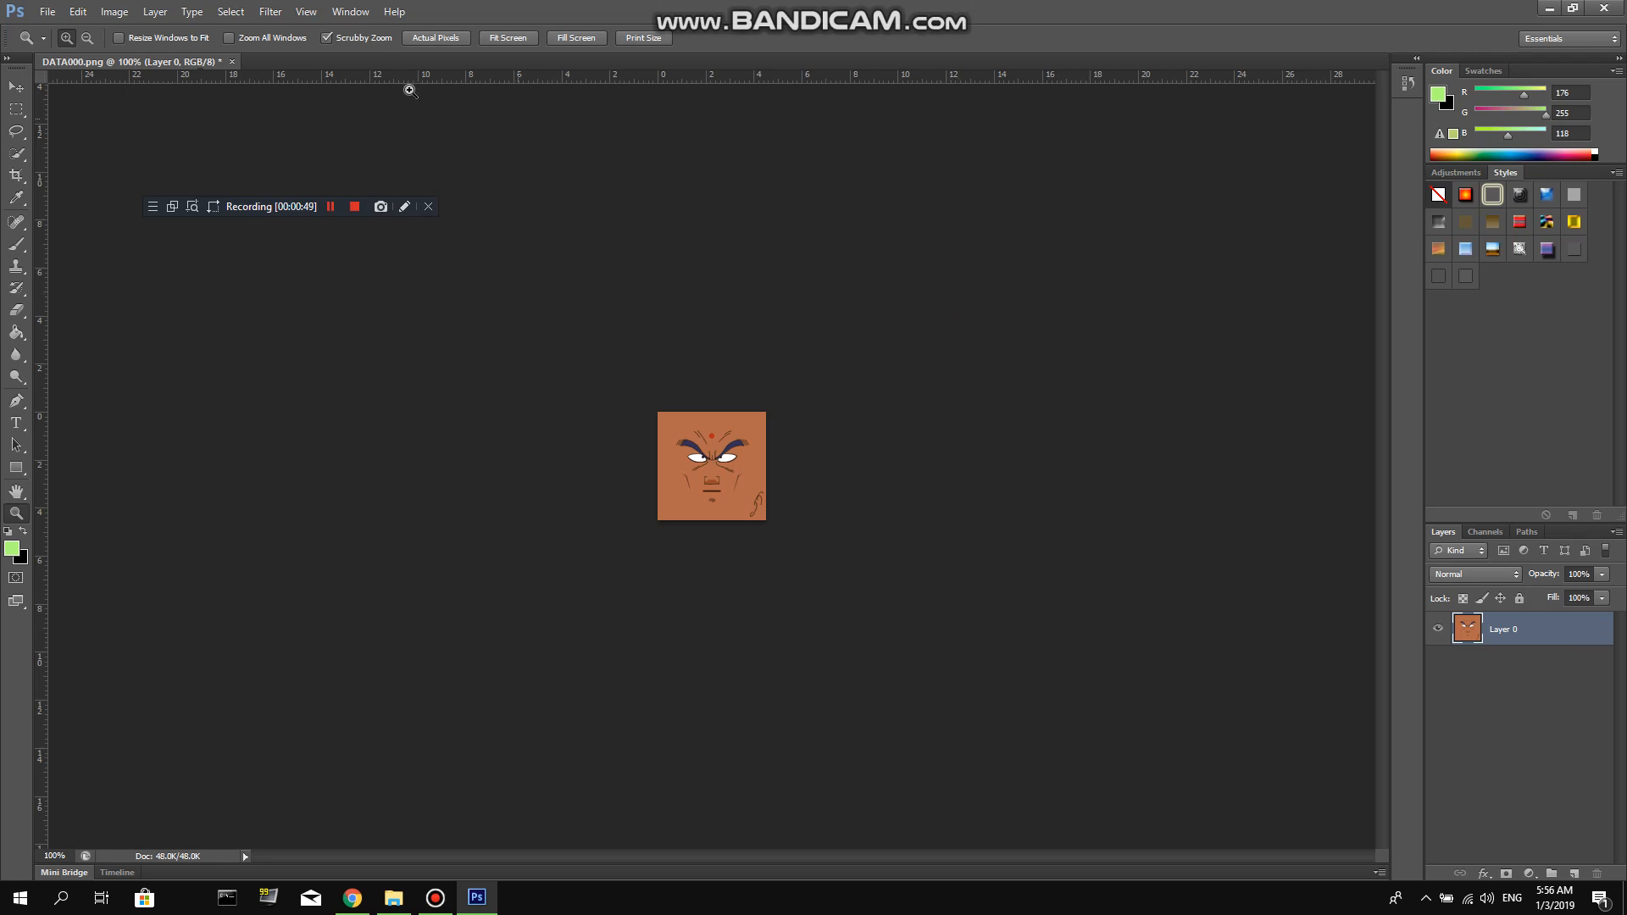
{"action": "left_click", "coordinate": [113, 11]}
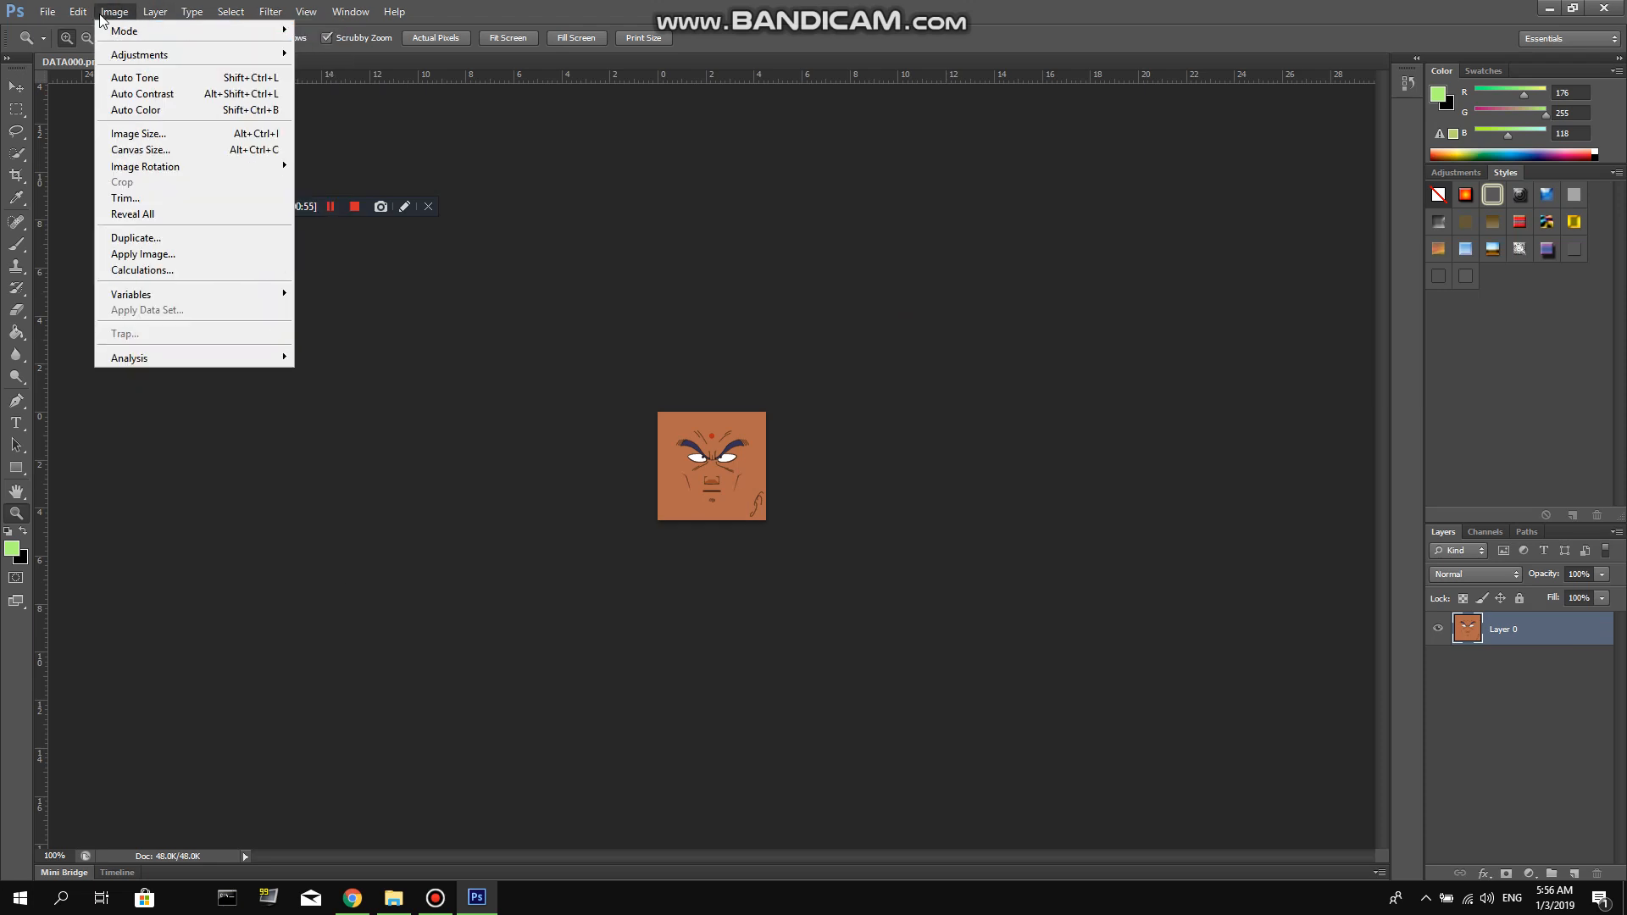
{"action": "mouse_move", "coordinate": [141, 149]}
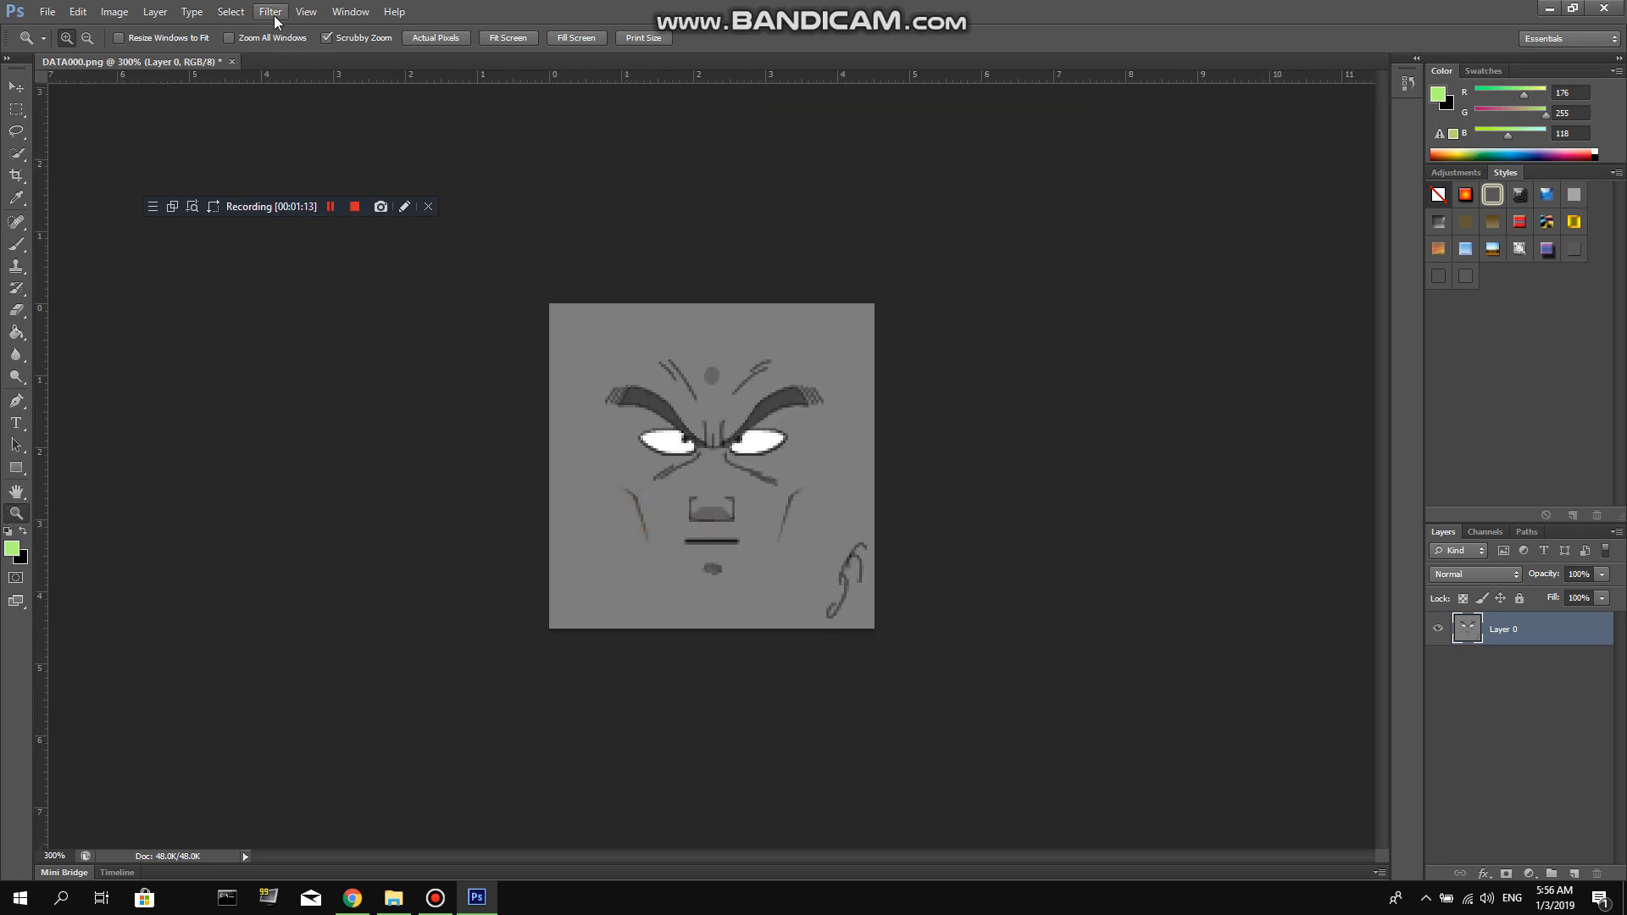
Select the dark face line art with a Color Range selection set to Shadows
{"action": "left_click", "coordinate": [231, 12]}
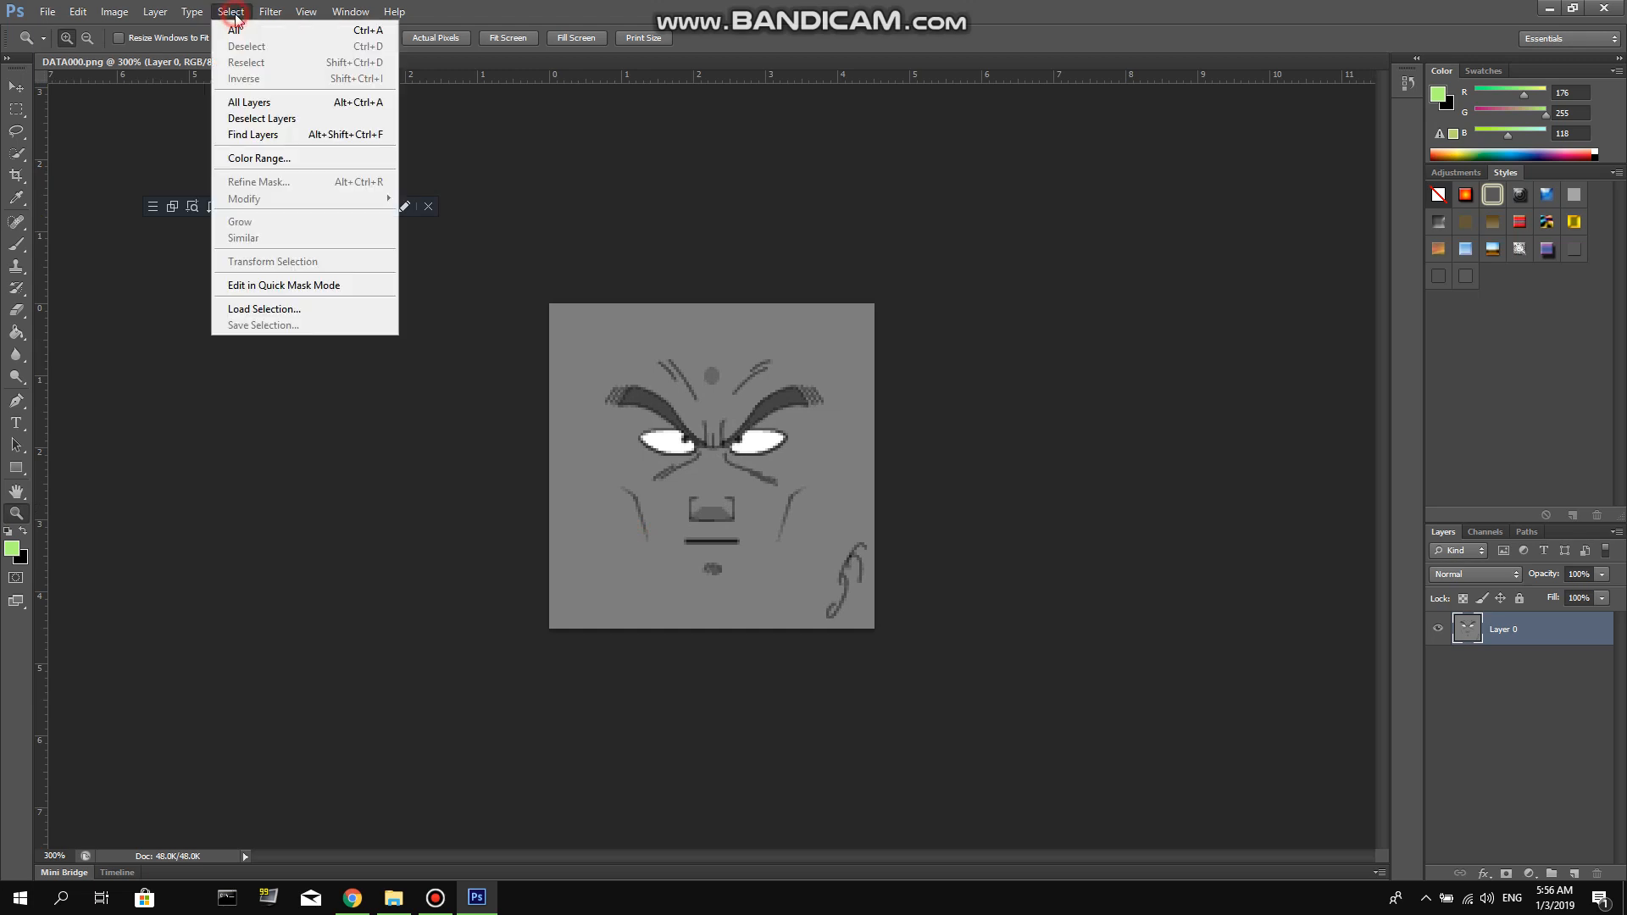
{"action": "mouse_move", "coordinate": [303, 158]}
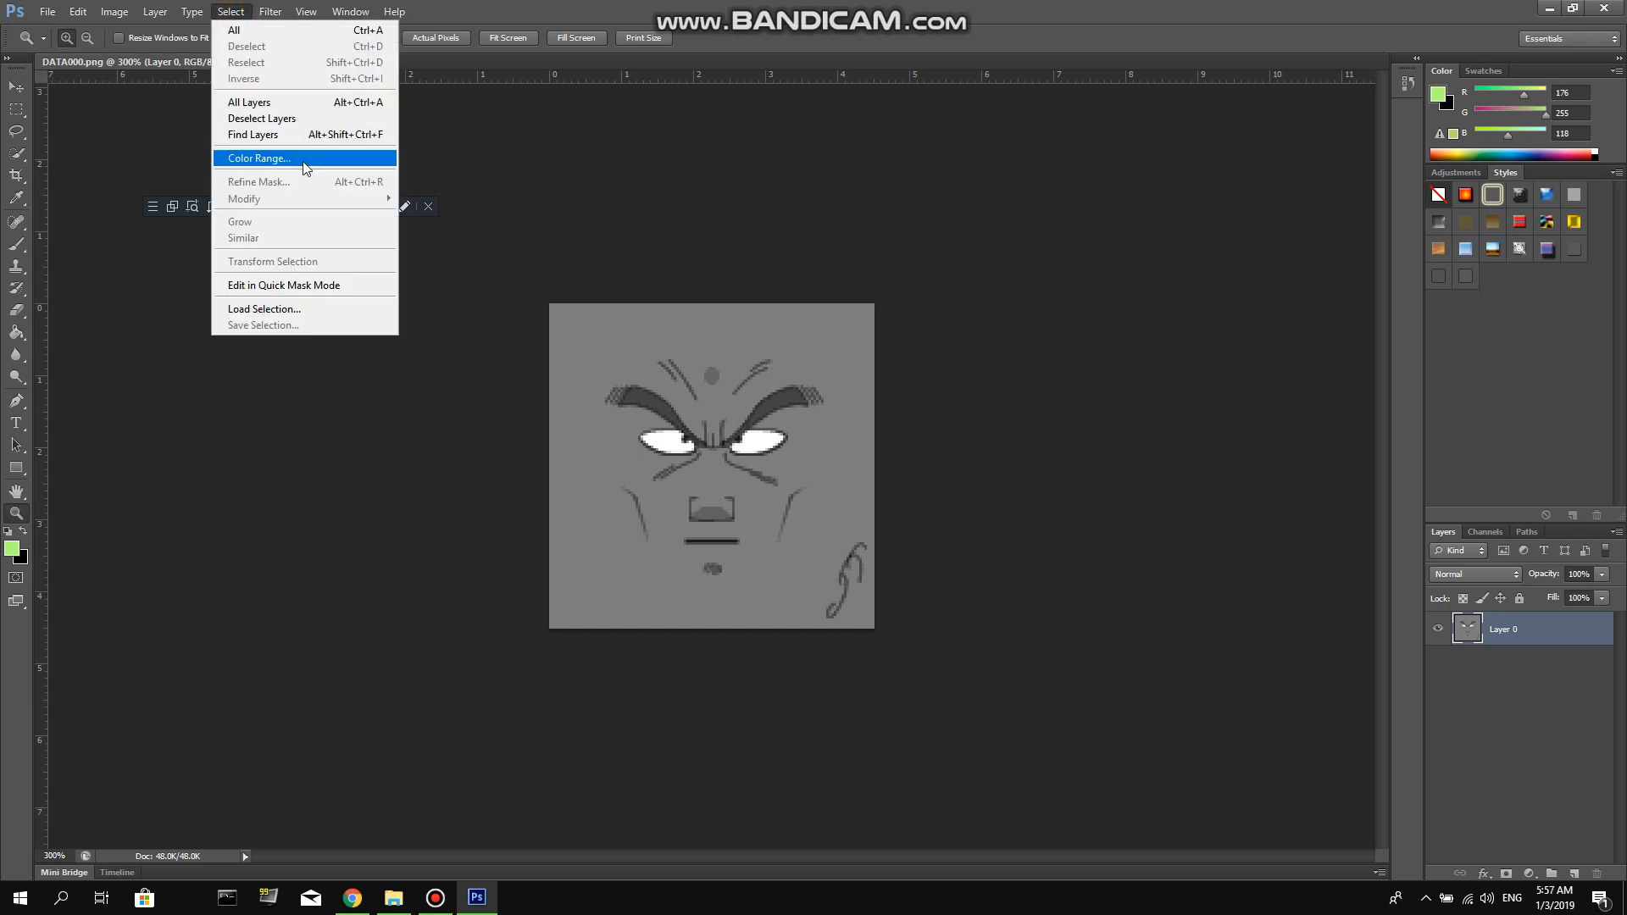
{"action": "left_click", "coordinate": [258, 160]}
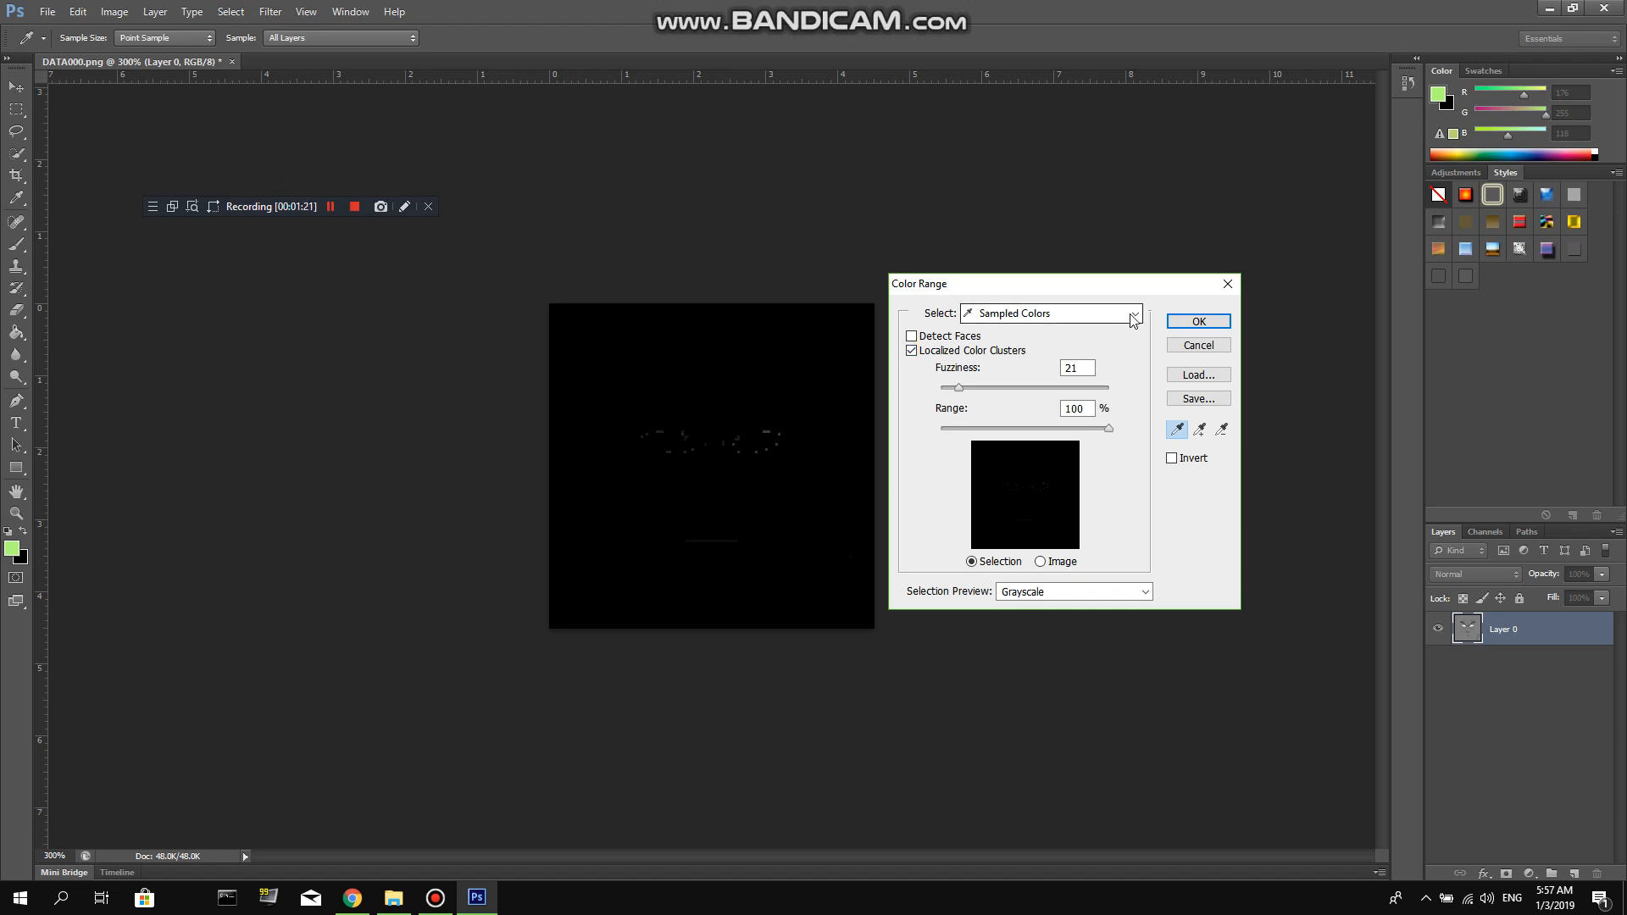
{"action": "left_click", "coordinate": [1132, 314]}
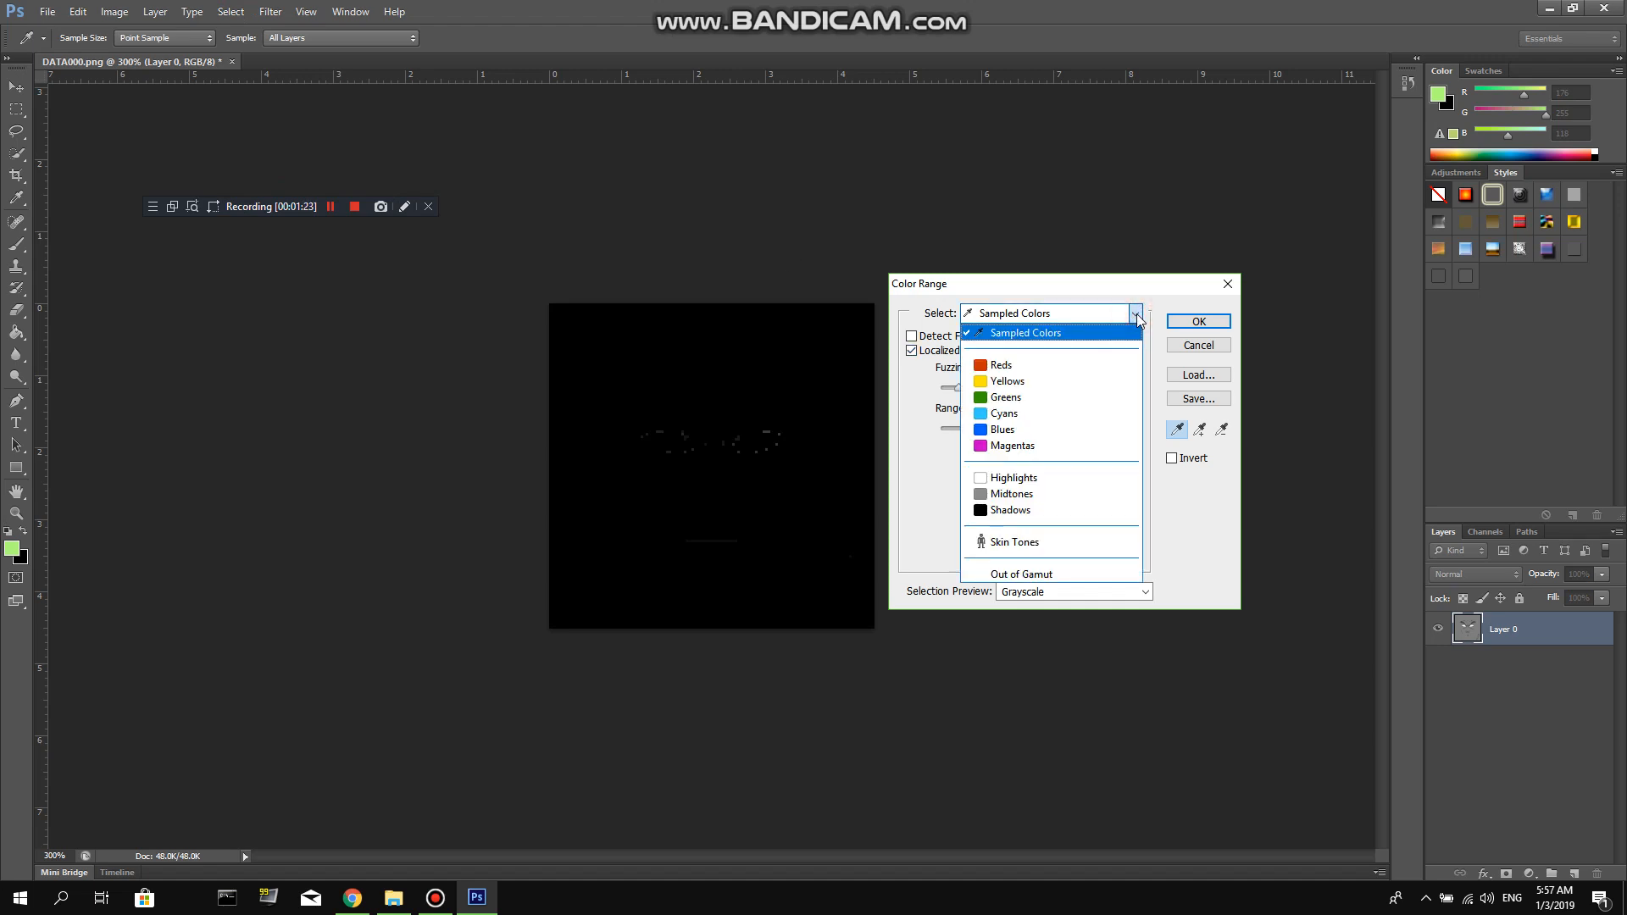
{"action": "left_click", "coordinate": [1012, 510]}
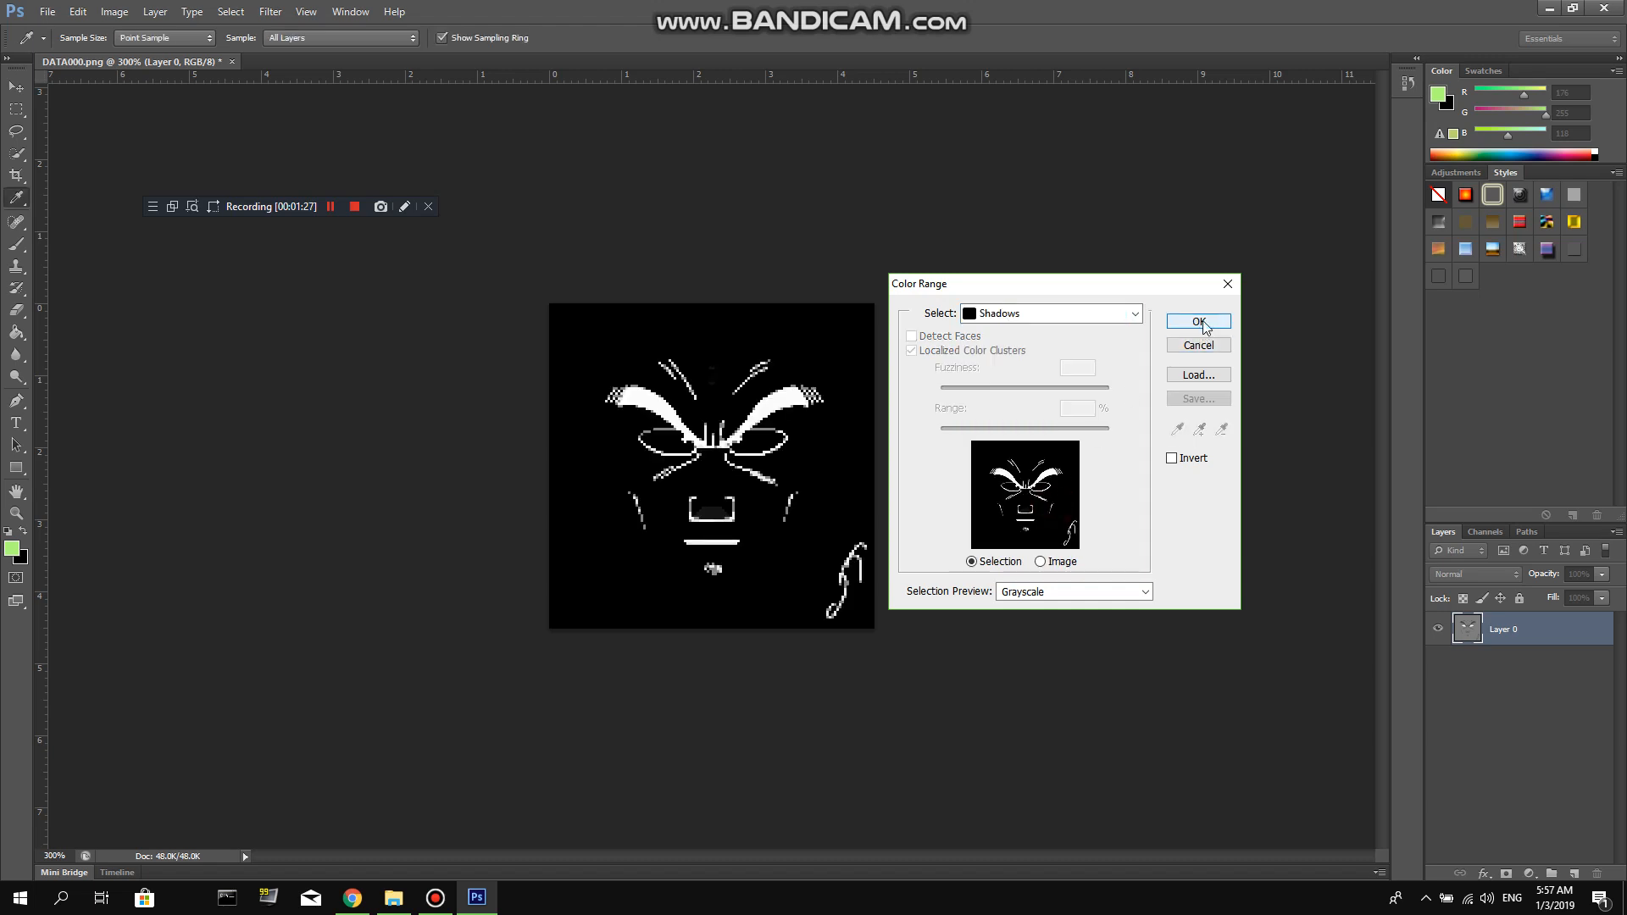
{"action": "left_click", "coordinate": [1198, 320]}
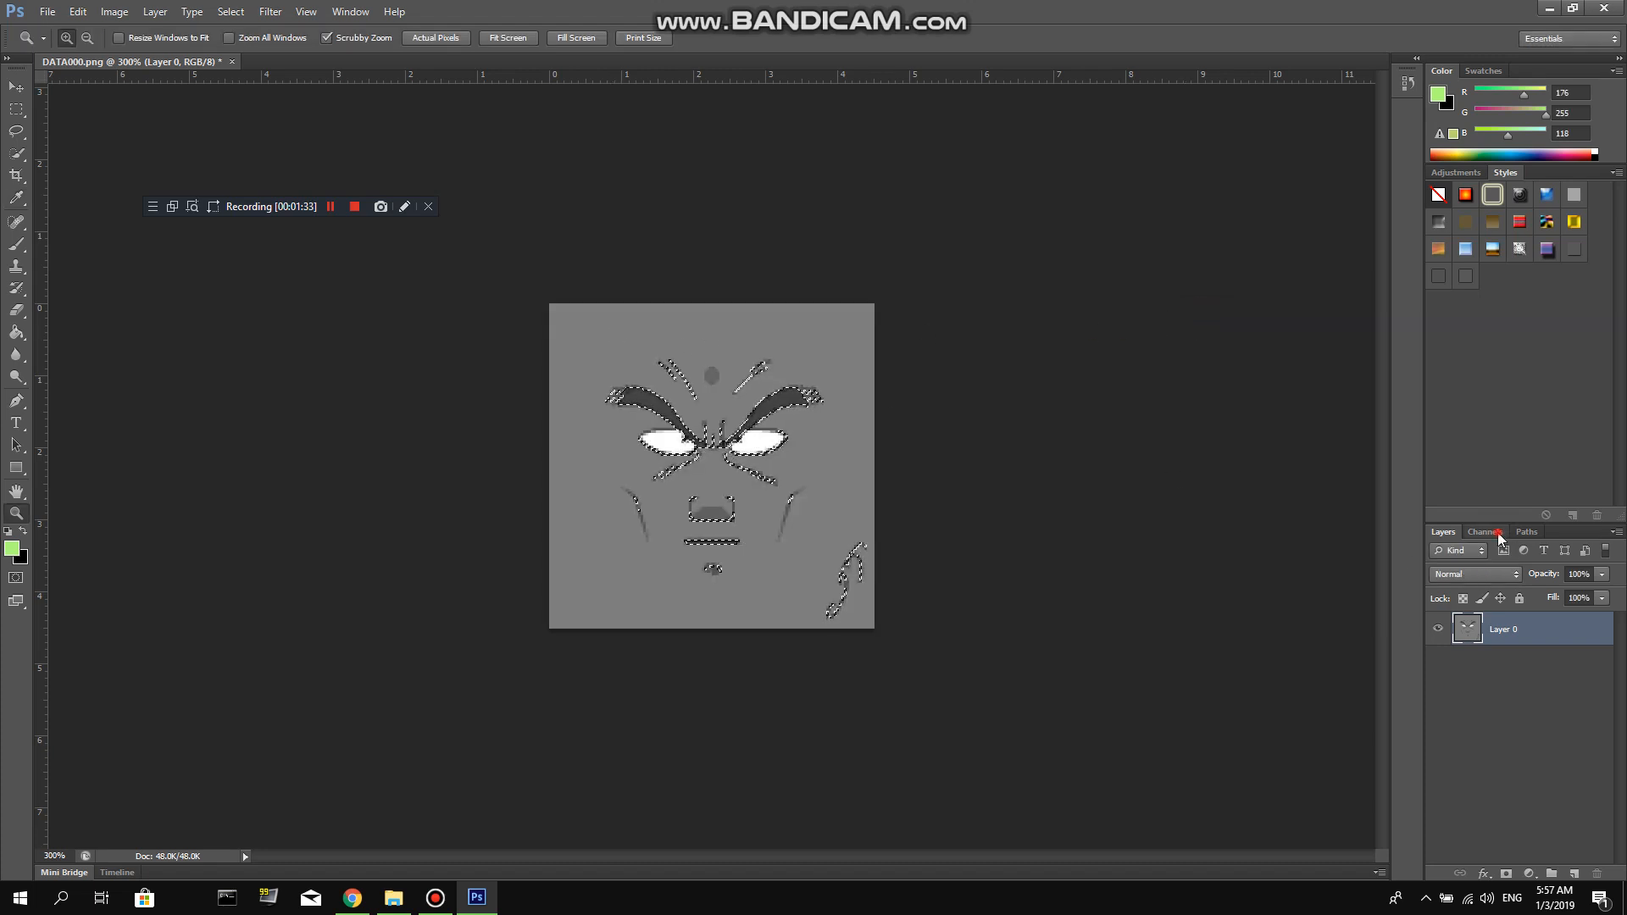
Create an Alpha 1 channel and paint the selected face lines white with an enlarged brush
{"action": "left_click", "coordinate": [1485, 531]}
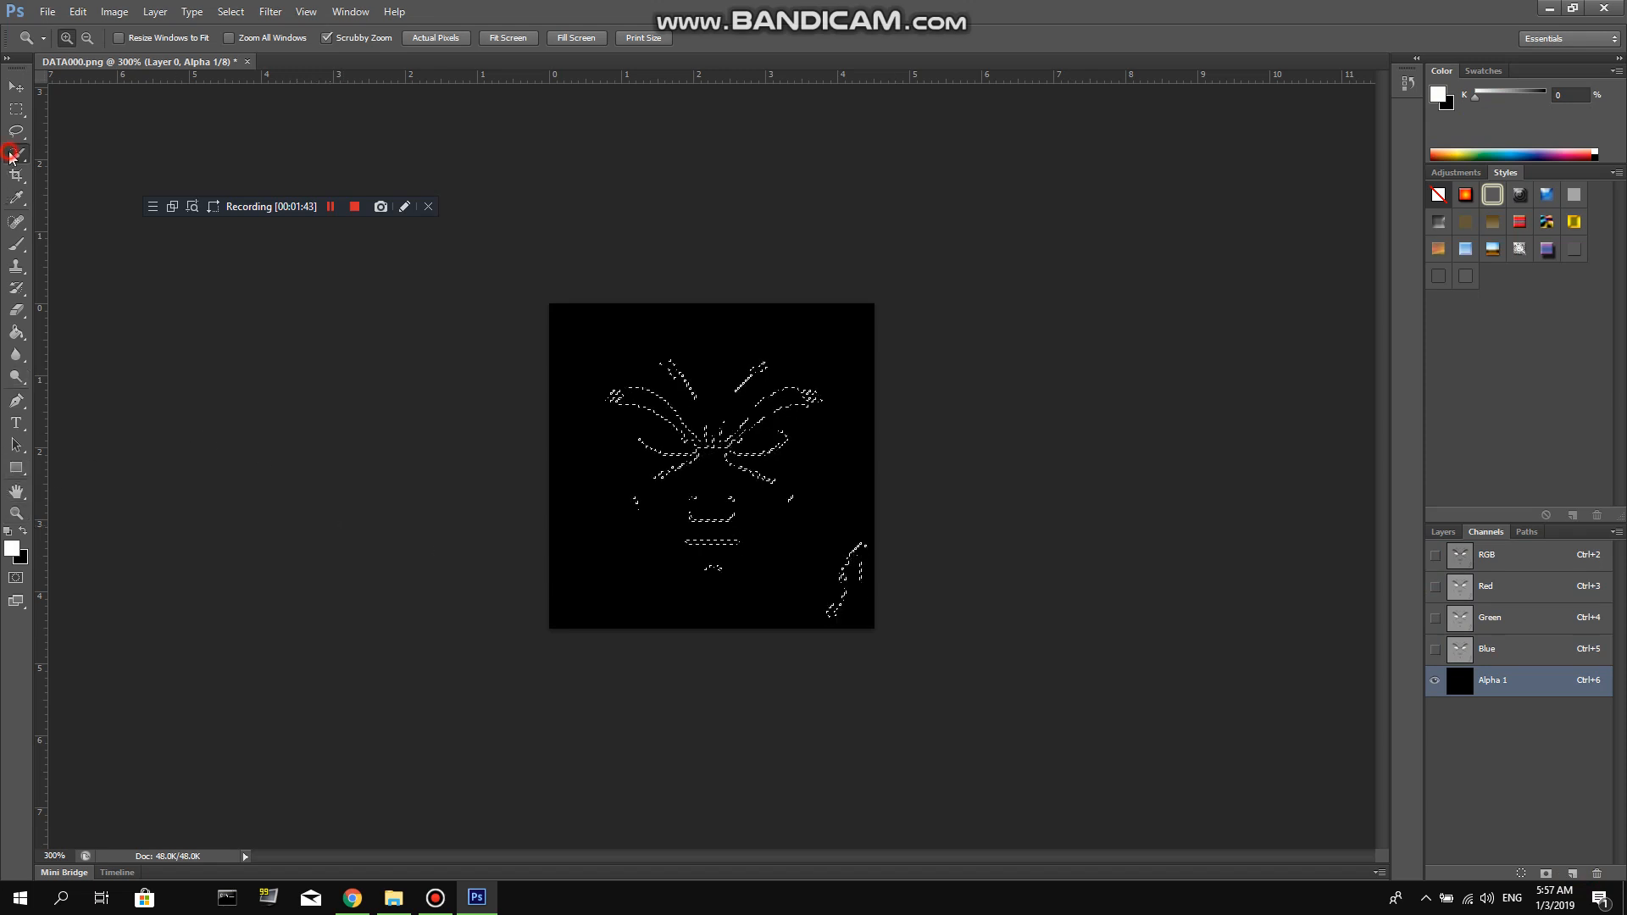
{"action": "left_click", "coordinate": [17, 151]}
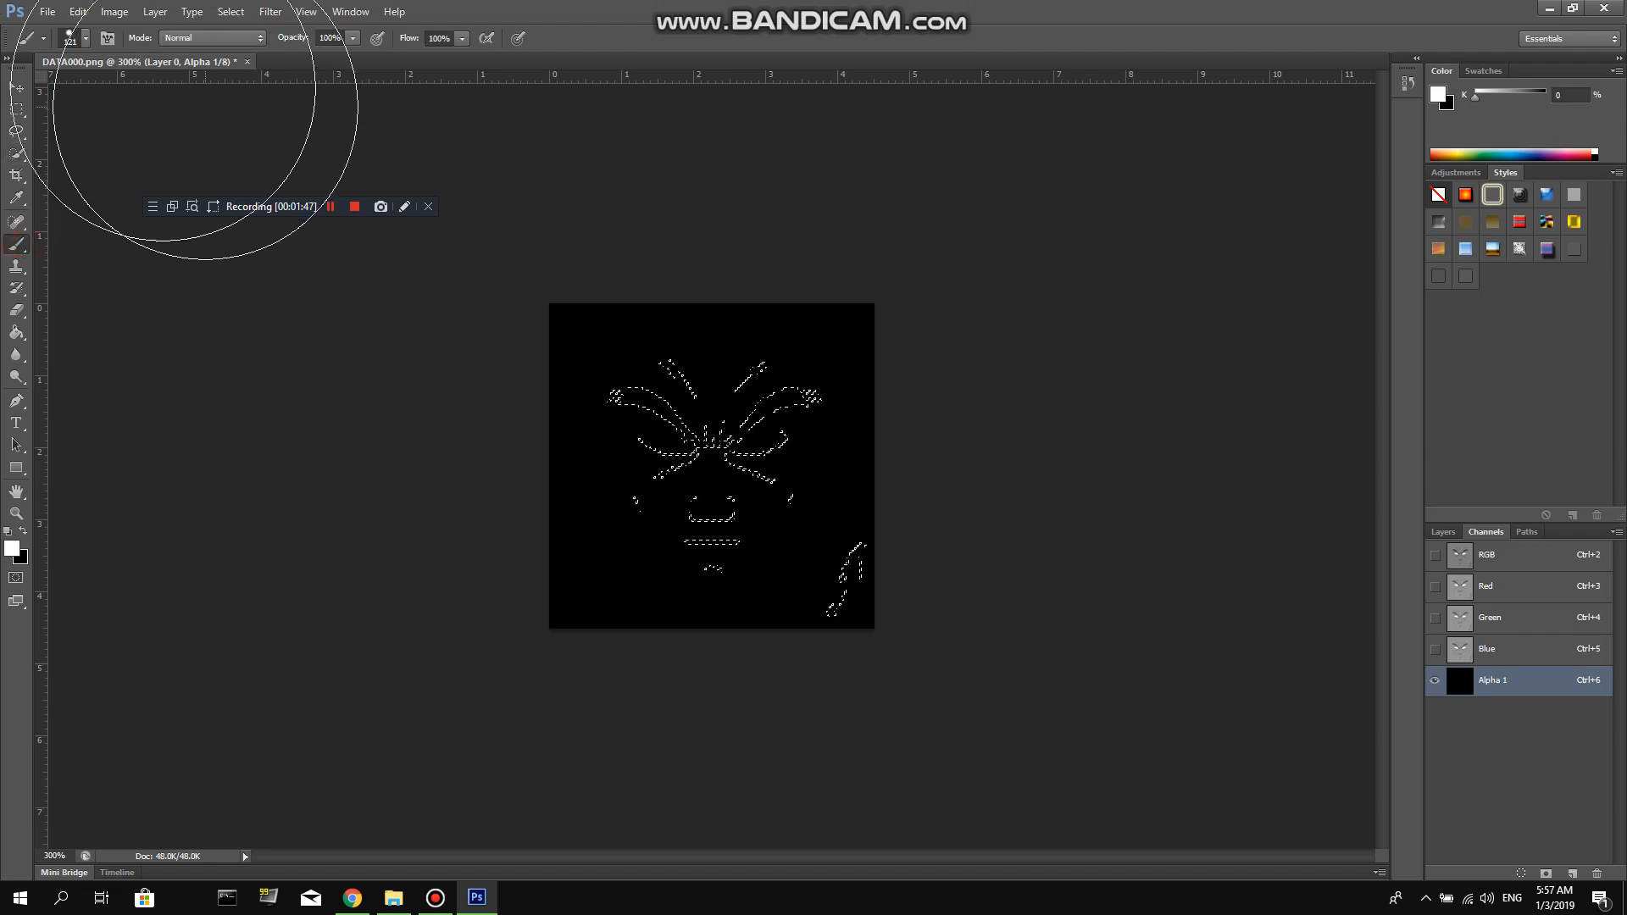
{"action": "left_click", "coordinate": [81, 39]}
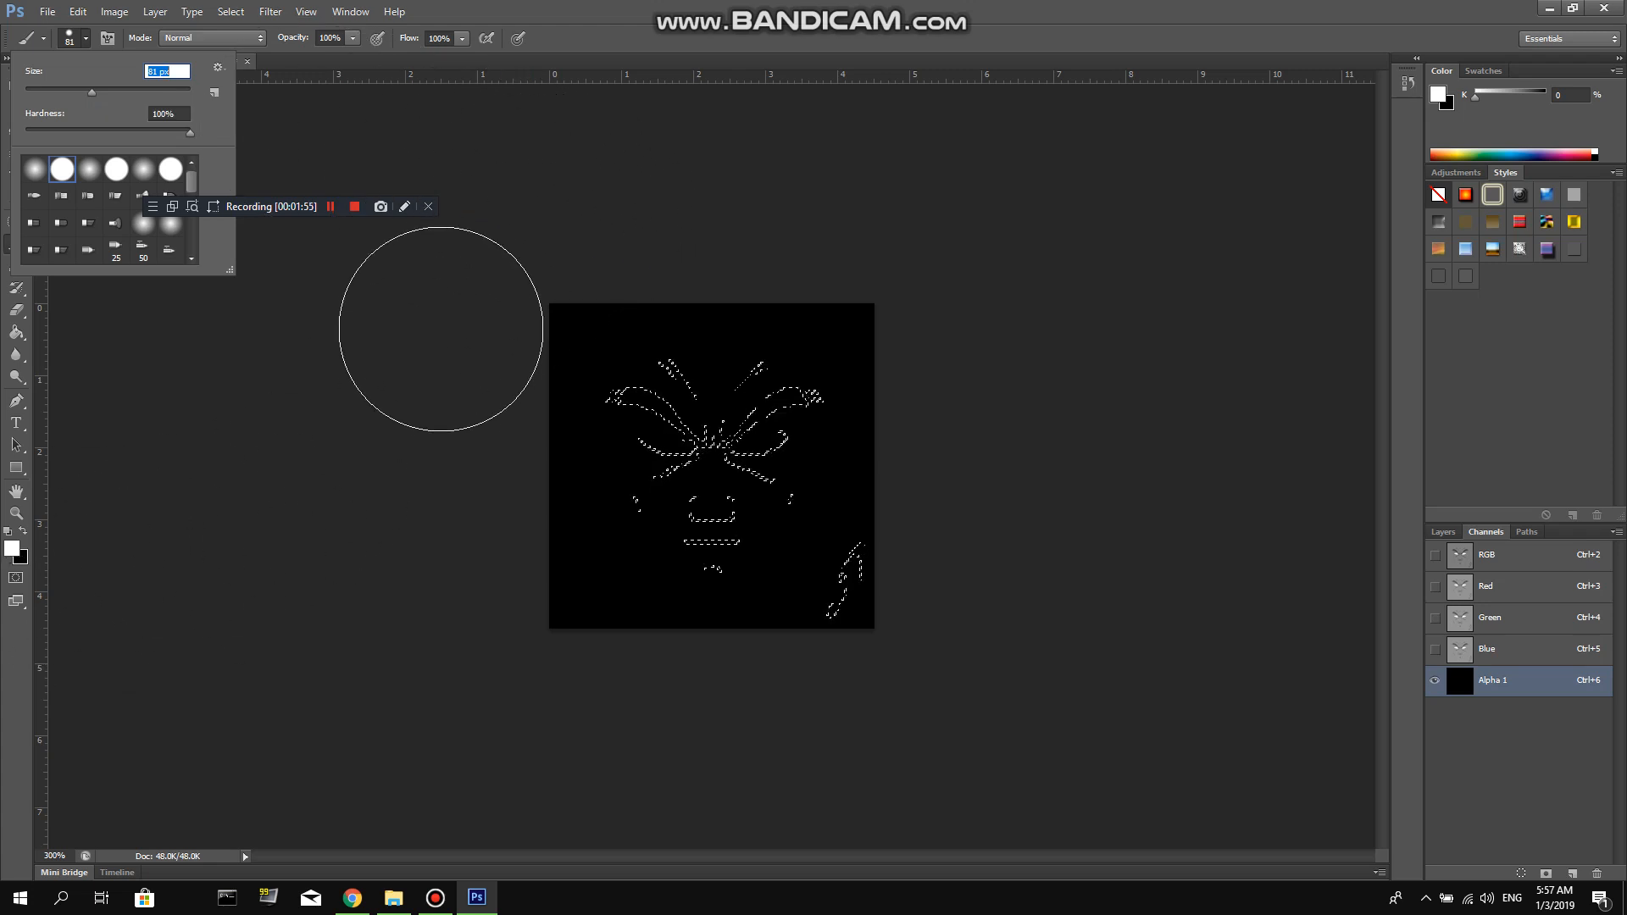
{"action": "mouse_move", "coordinate": [508, 342]}
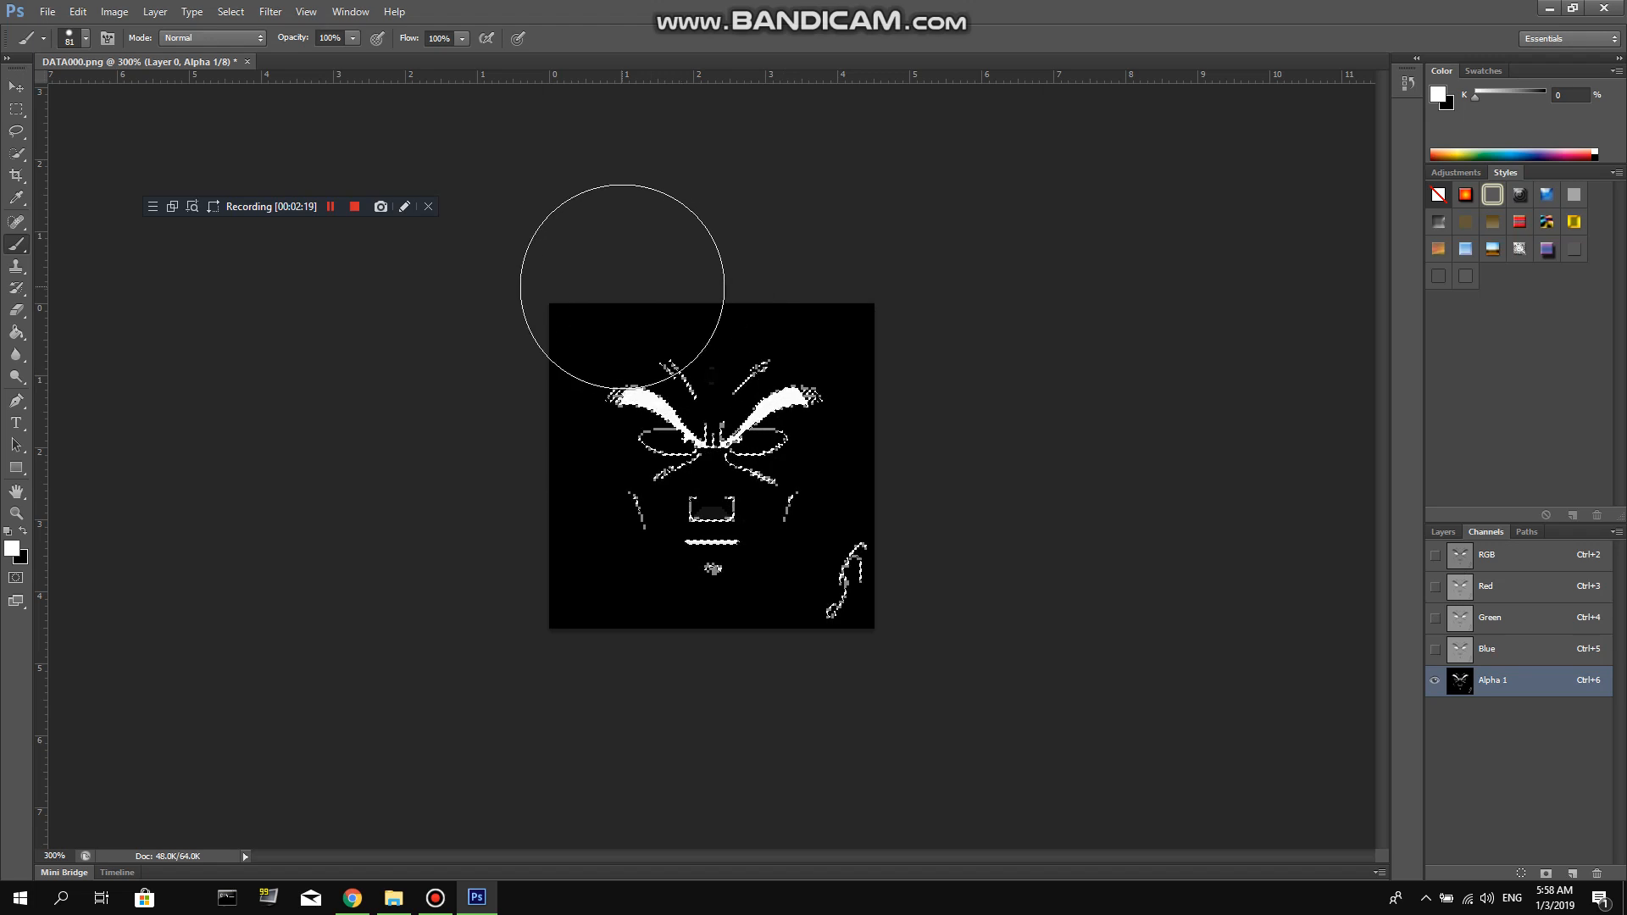
{"action": "mouse_move", "coordinate": [1159, 444]}
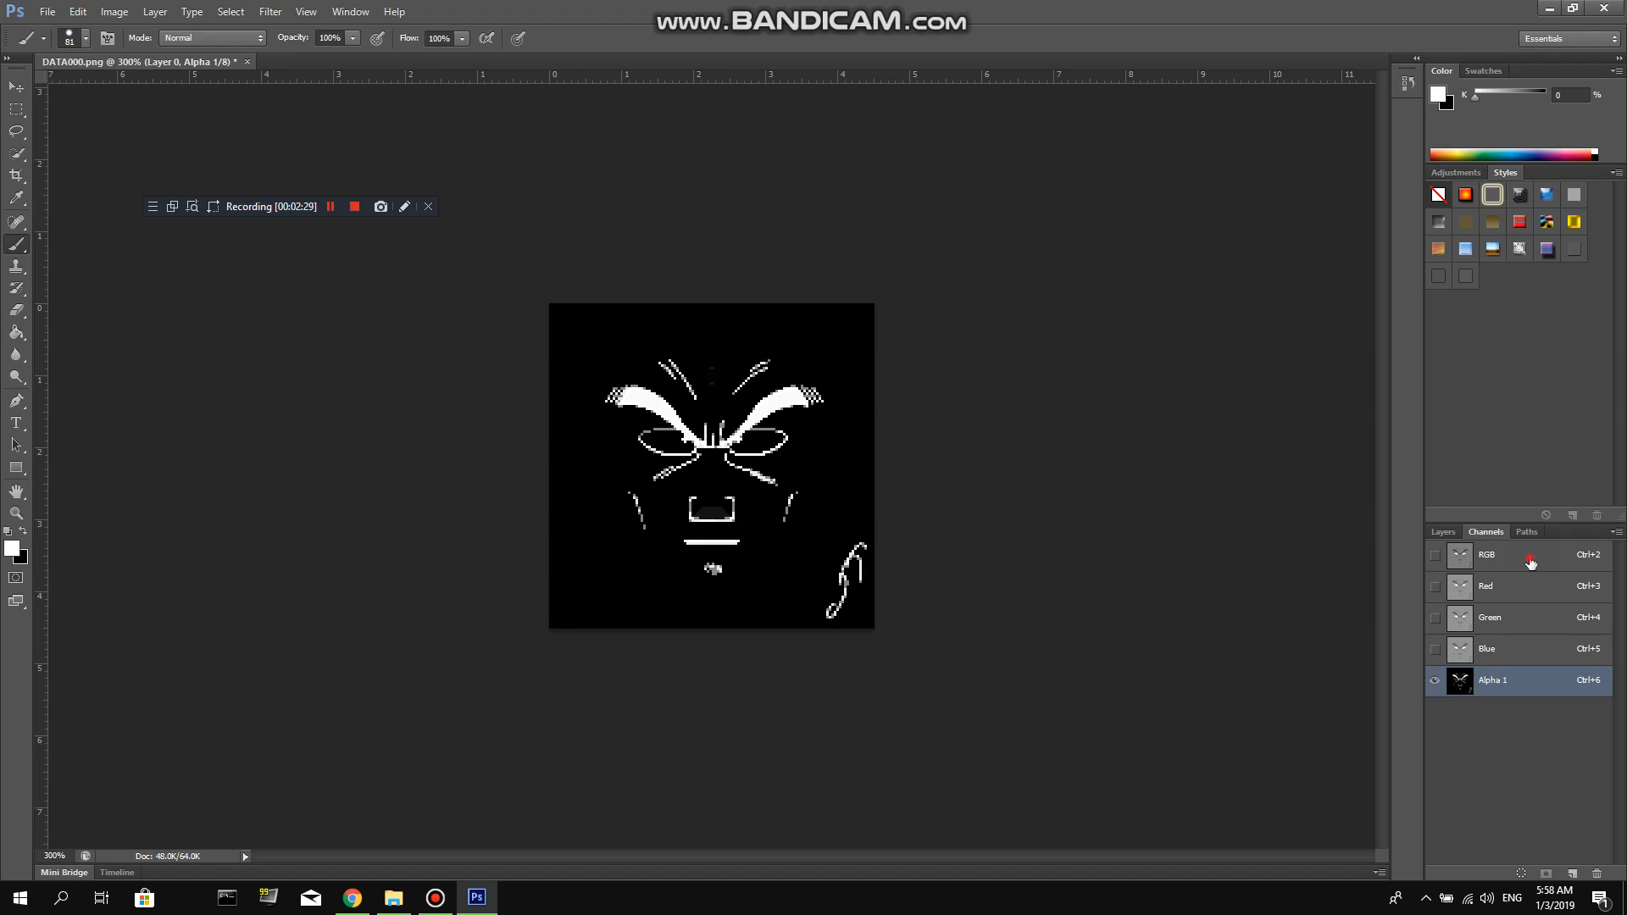
Return to the RGB channels and fill the colour layer solid black (000000)
{"action": "left_click", "coordinate": [1487, 554]}
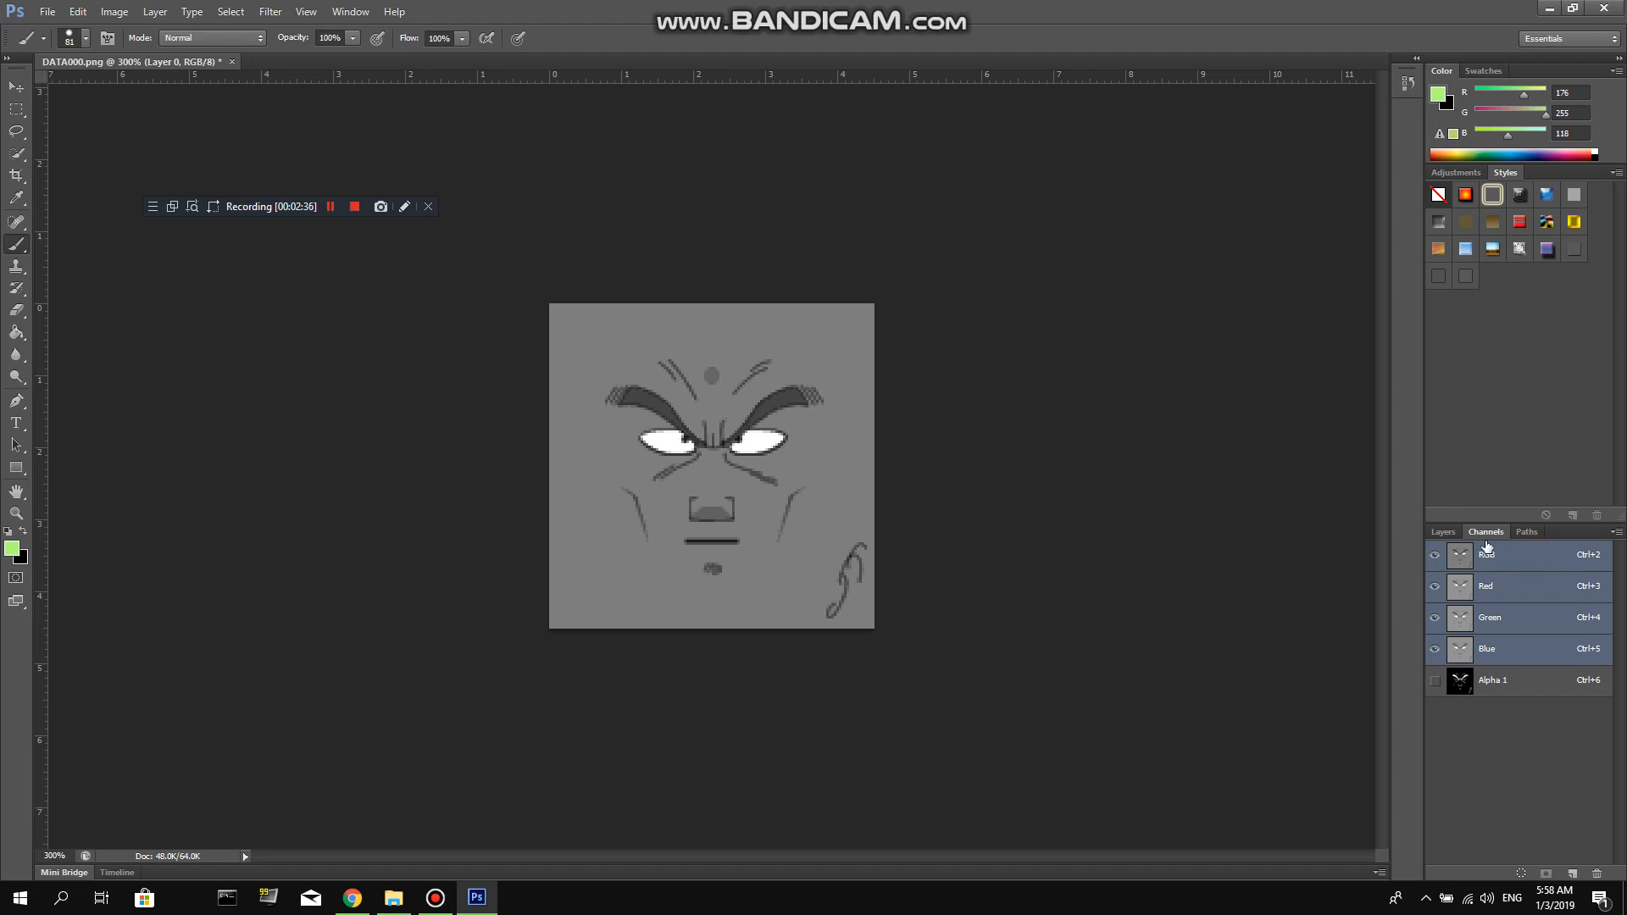
{"action": "left_click", "coordinate": [1487, 555]}
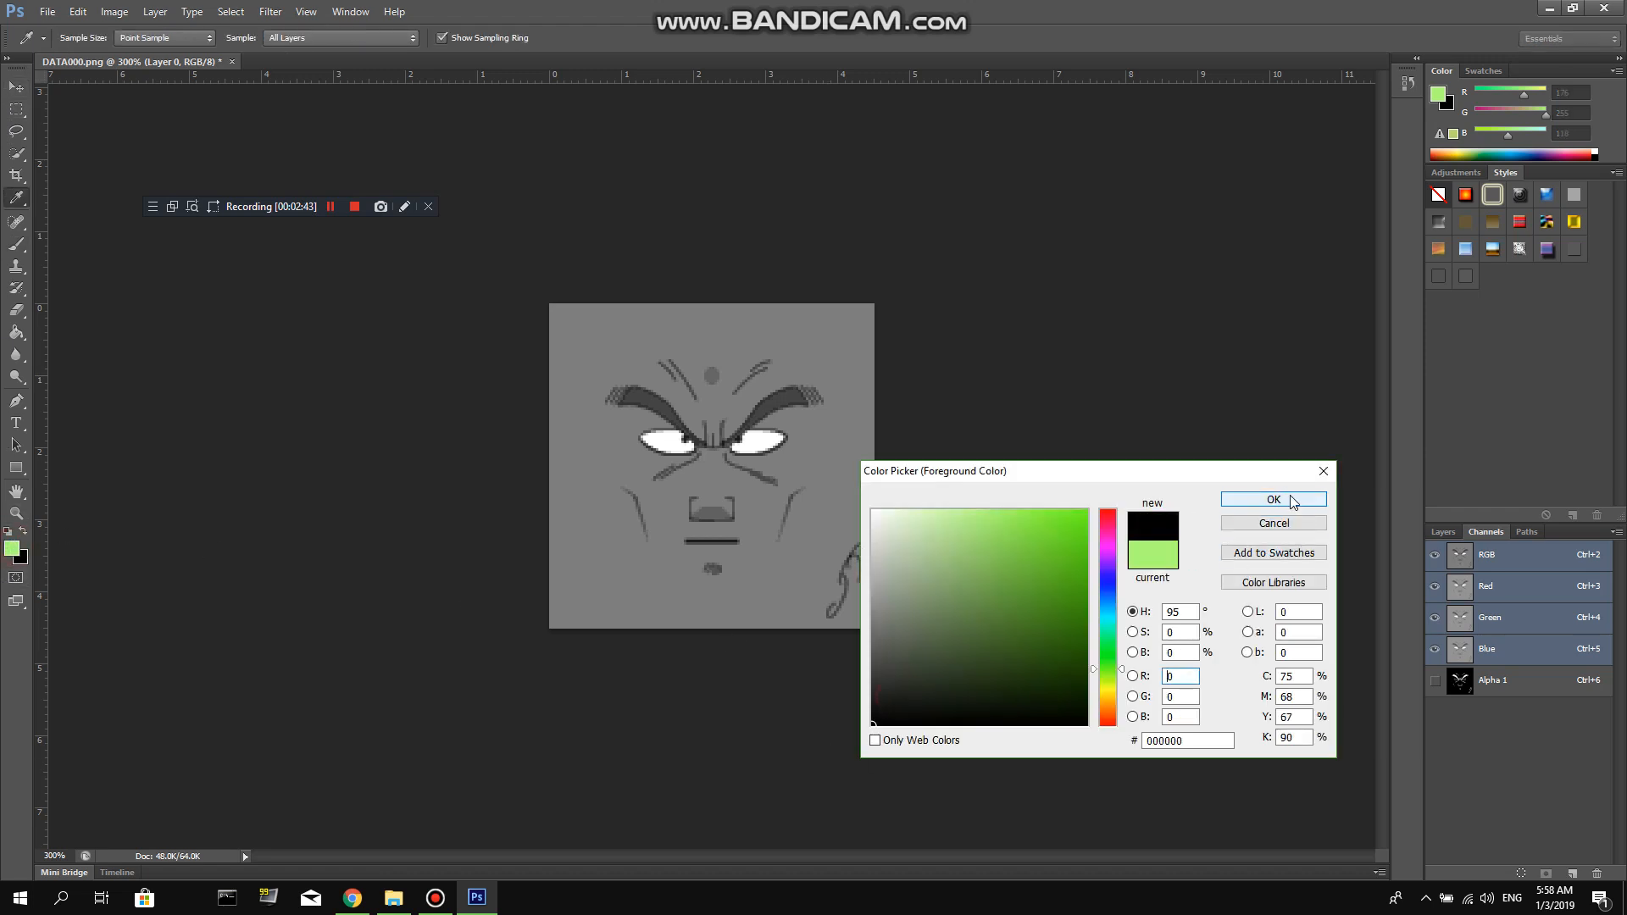
{"action": "left_click", "coordinate": [1273, 498]}
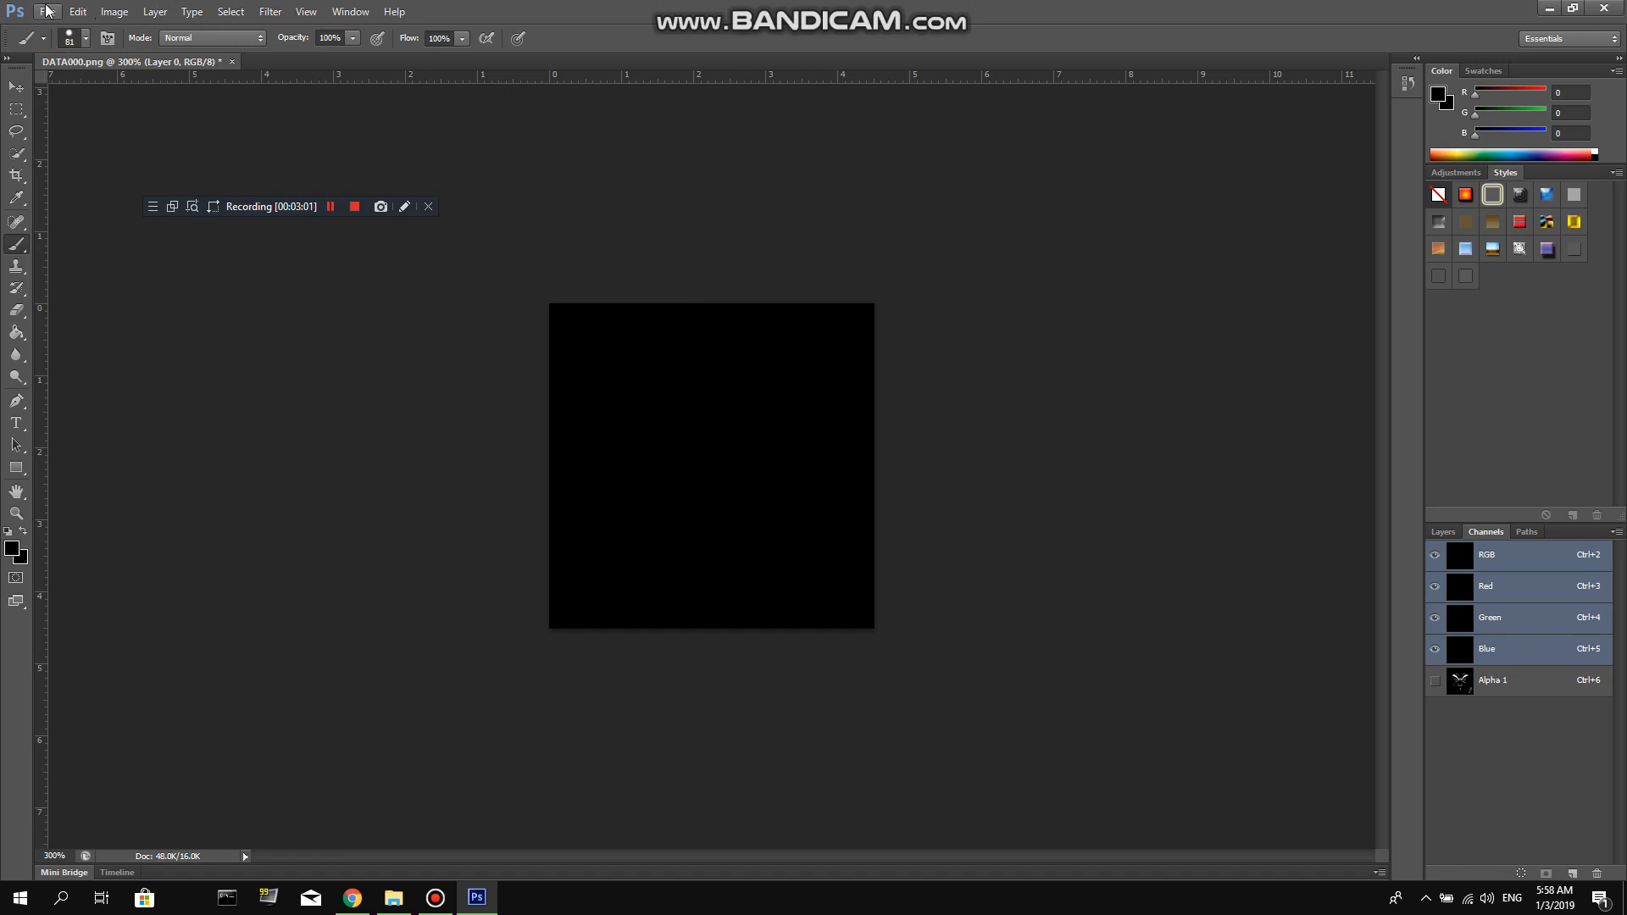
Save As DATA000.dds in D3D/DDS format, not as a copy, keeping alpha channels
{"action": "left_click", "coordinate": [48, 12]}
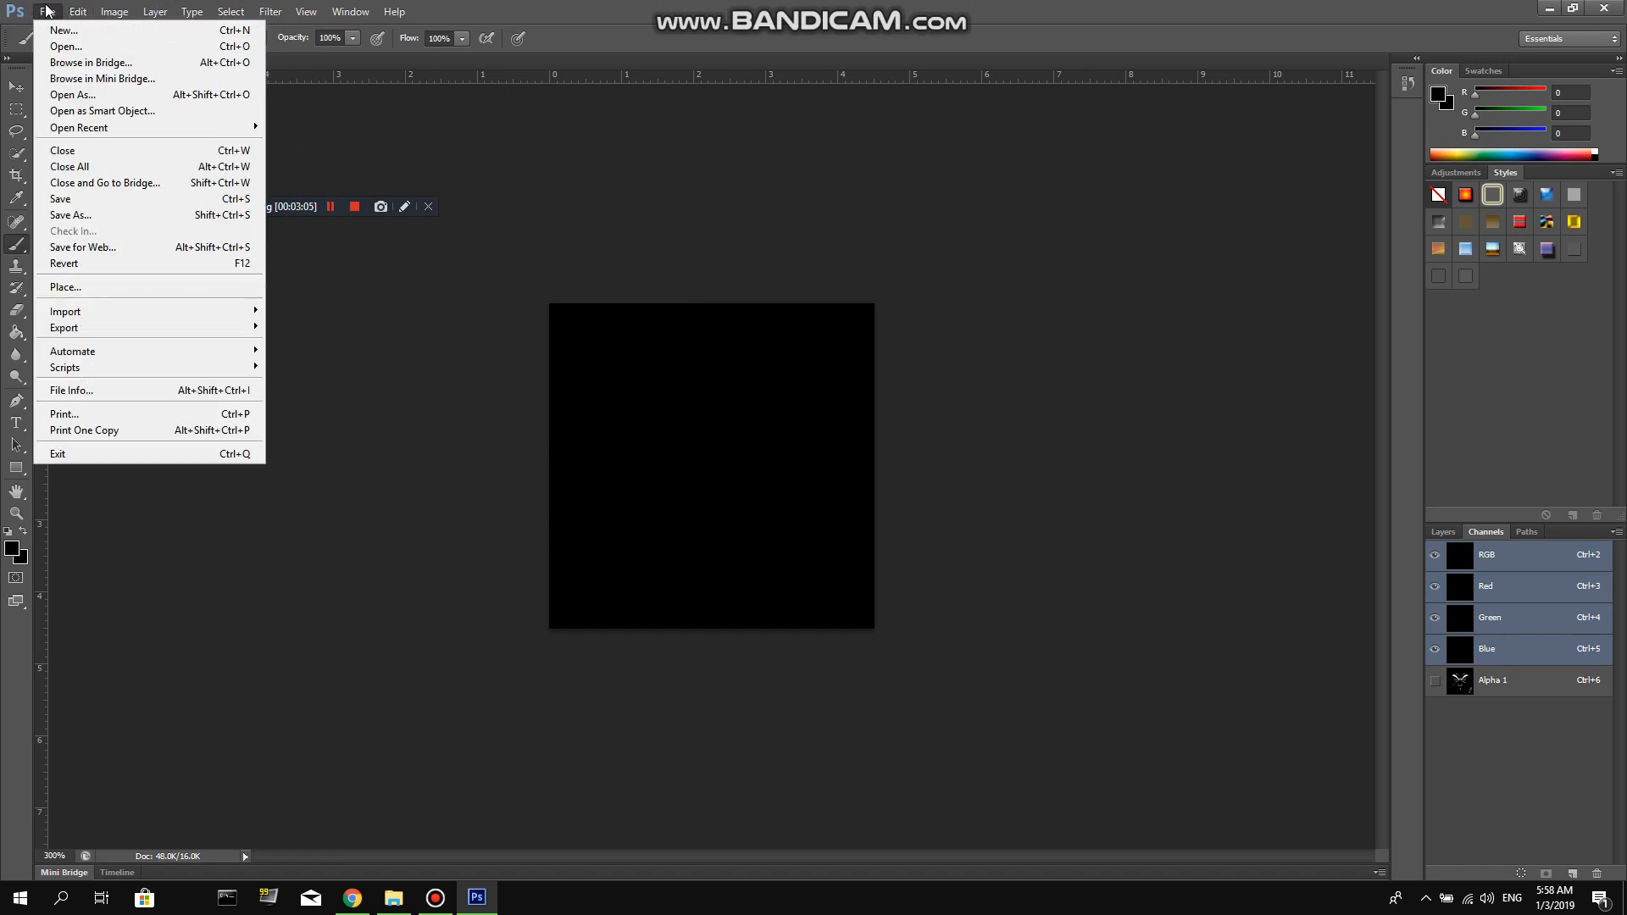
{"action": "mouse_move", "coordinate": [83, 248]}
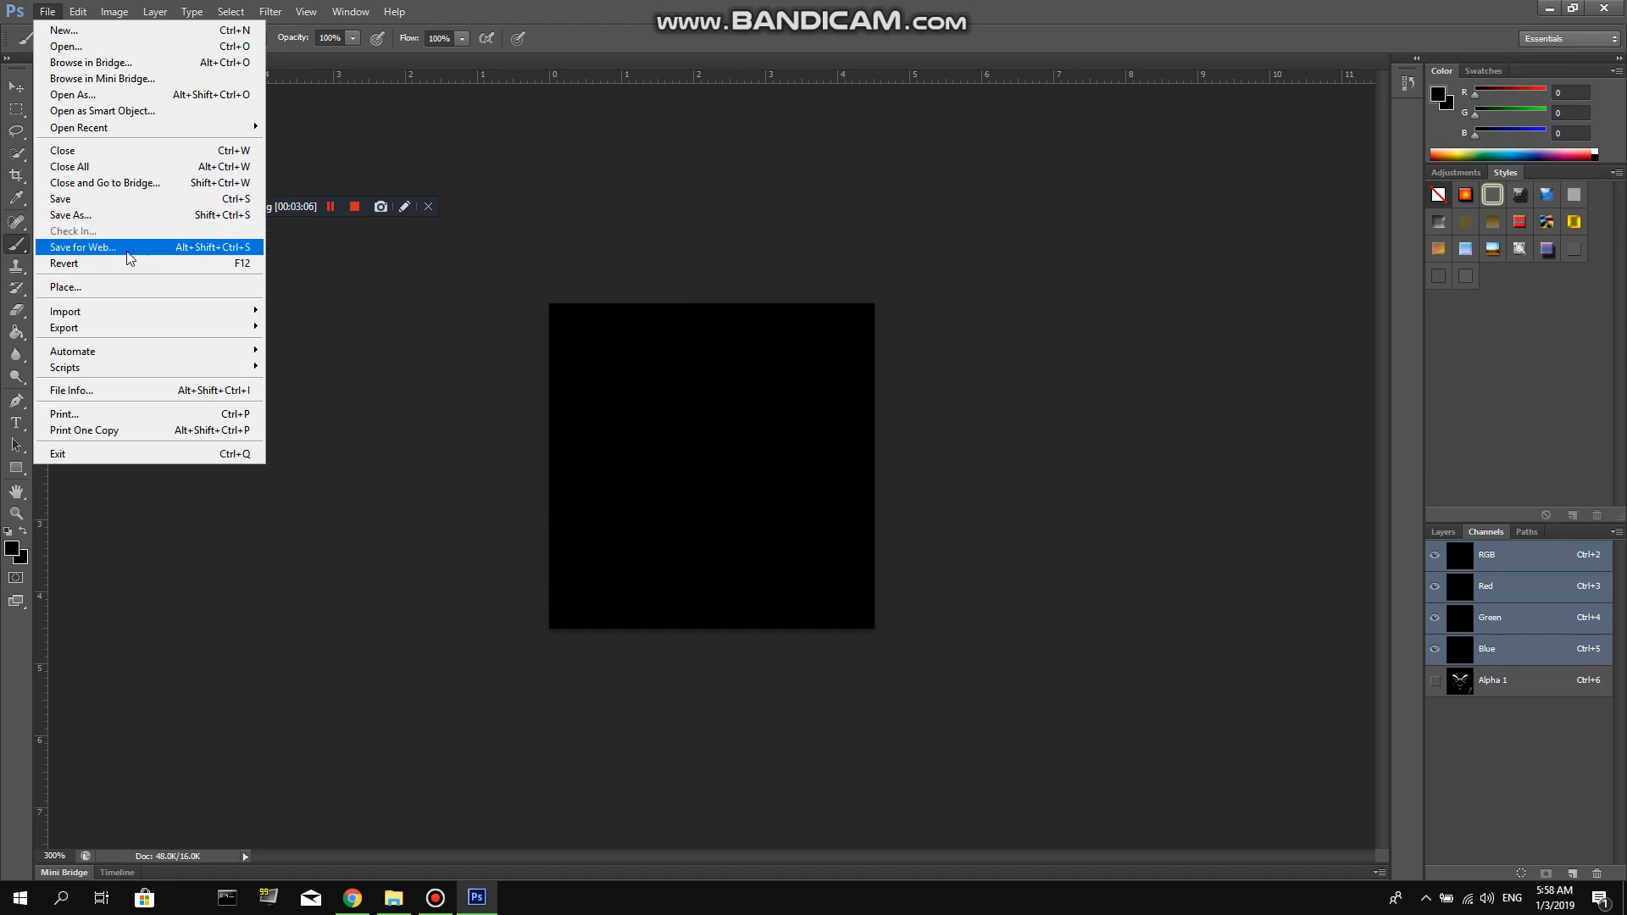
{"action": "mouse_move", "coordinate": [135, 312]}
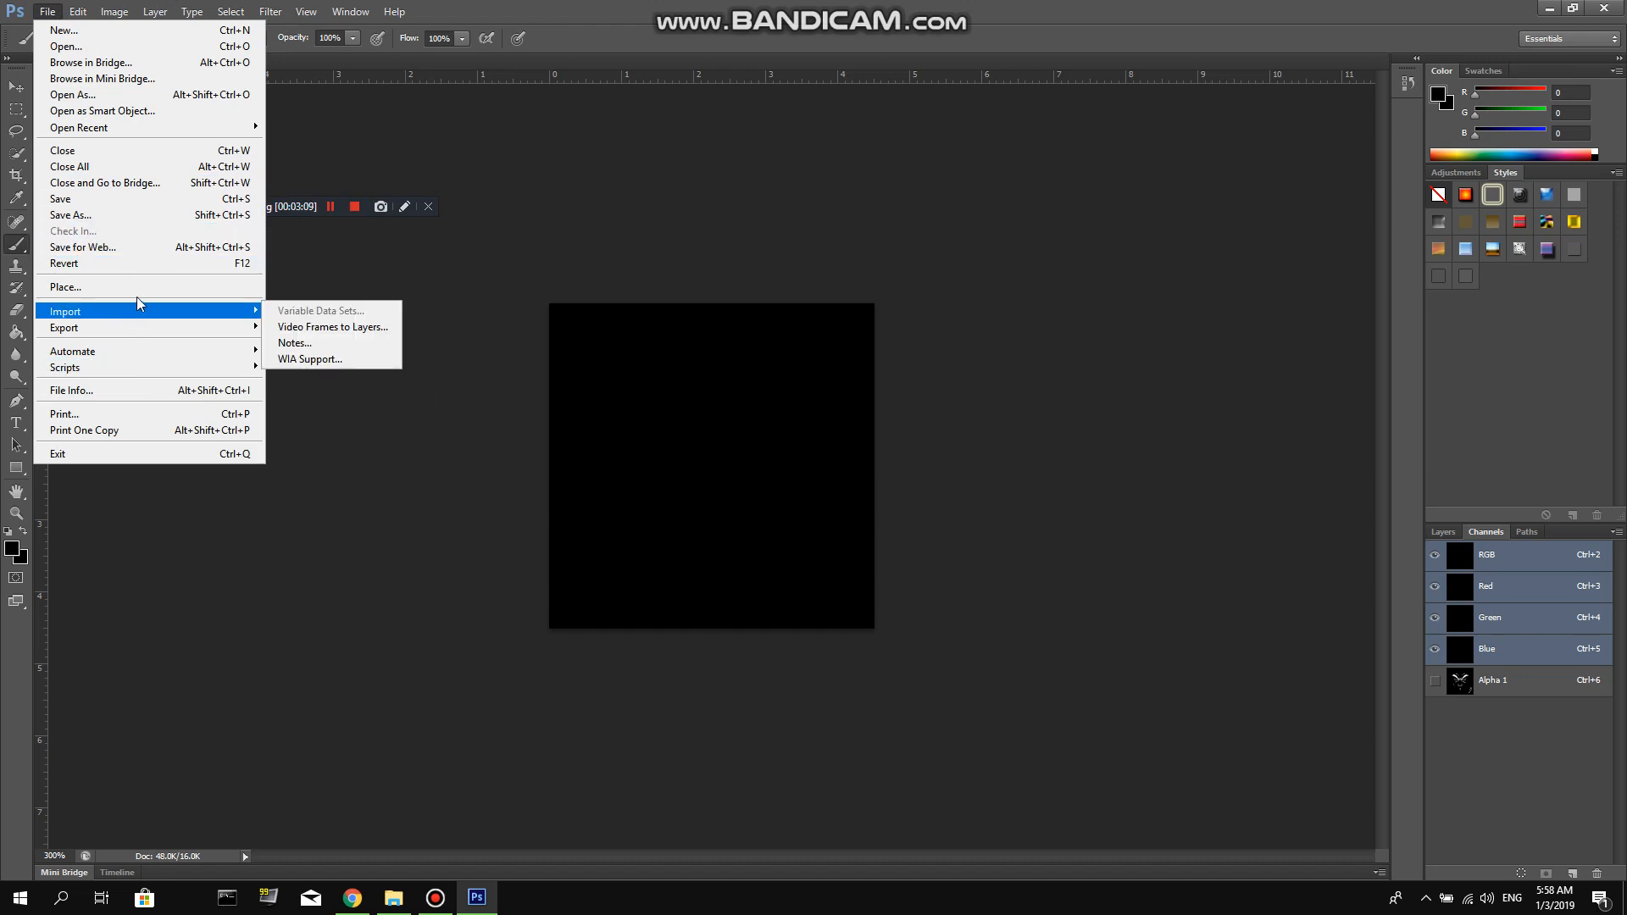
{"action": "mouse_move", "coordinate": [100, 112]}
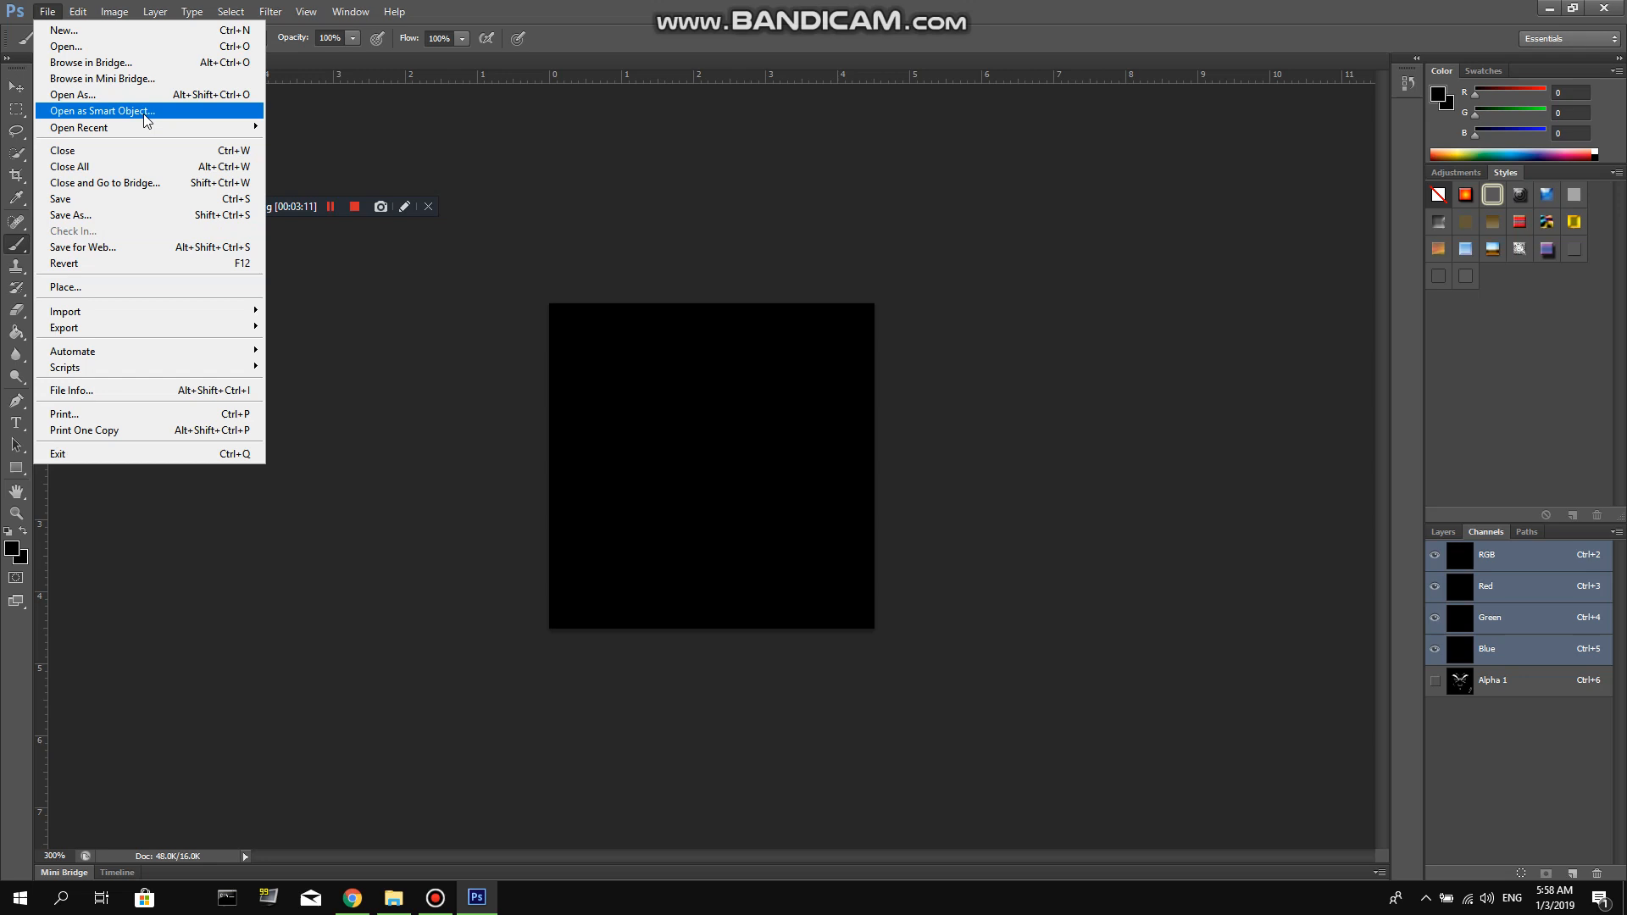
{"action": "mouse_move", "coordinate": [104, 215]}
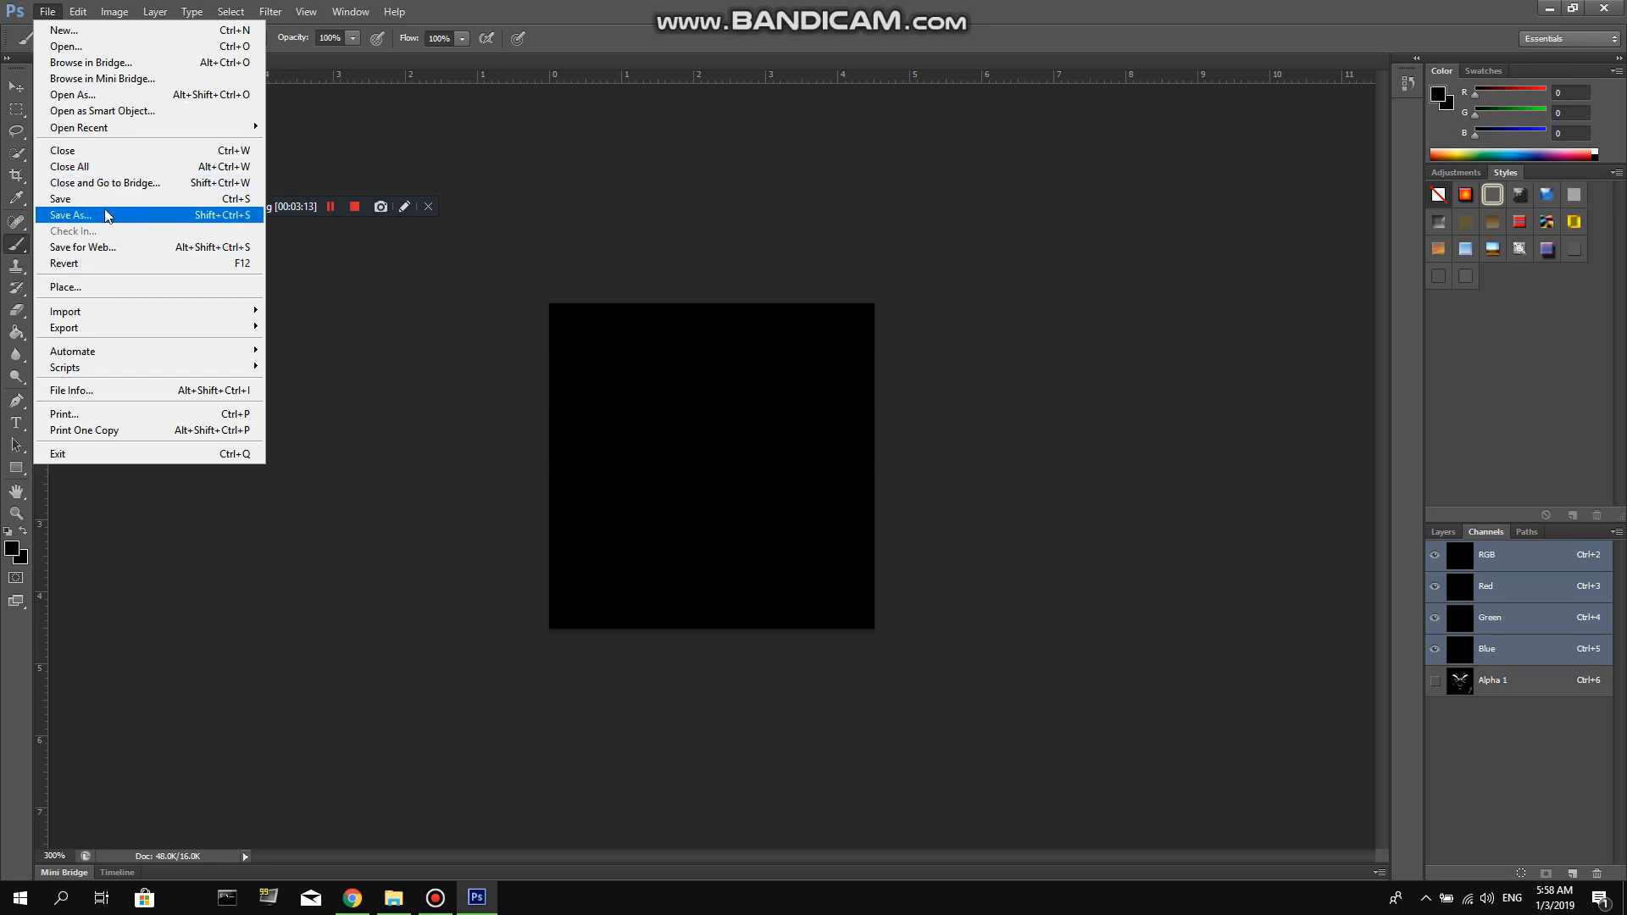
{"action": "left_click", "coordinate": [69, 215]}
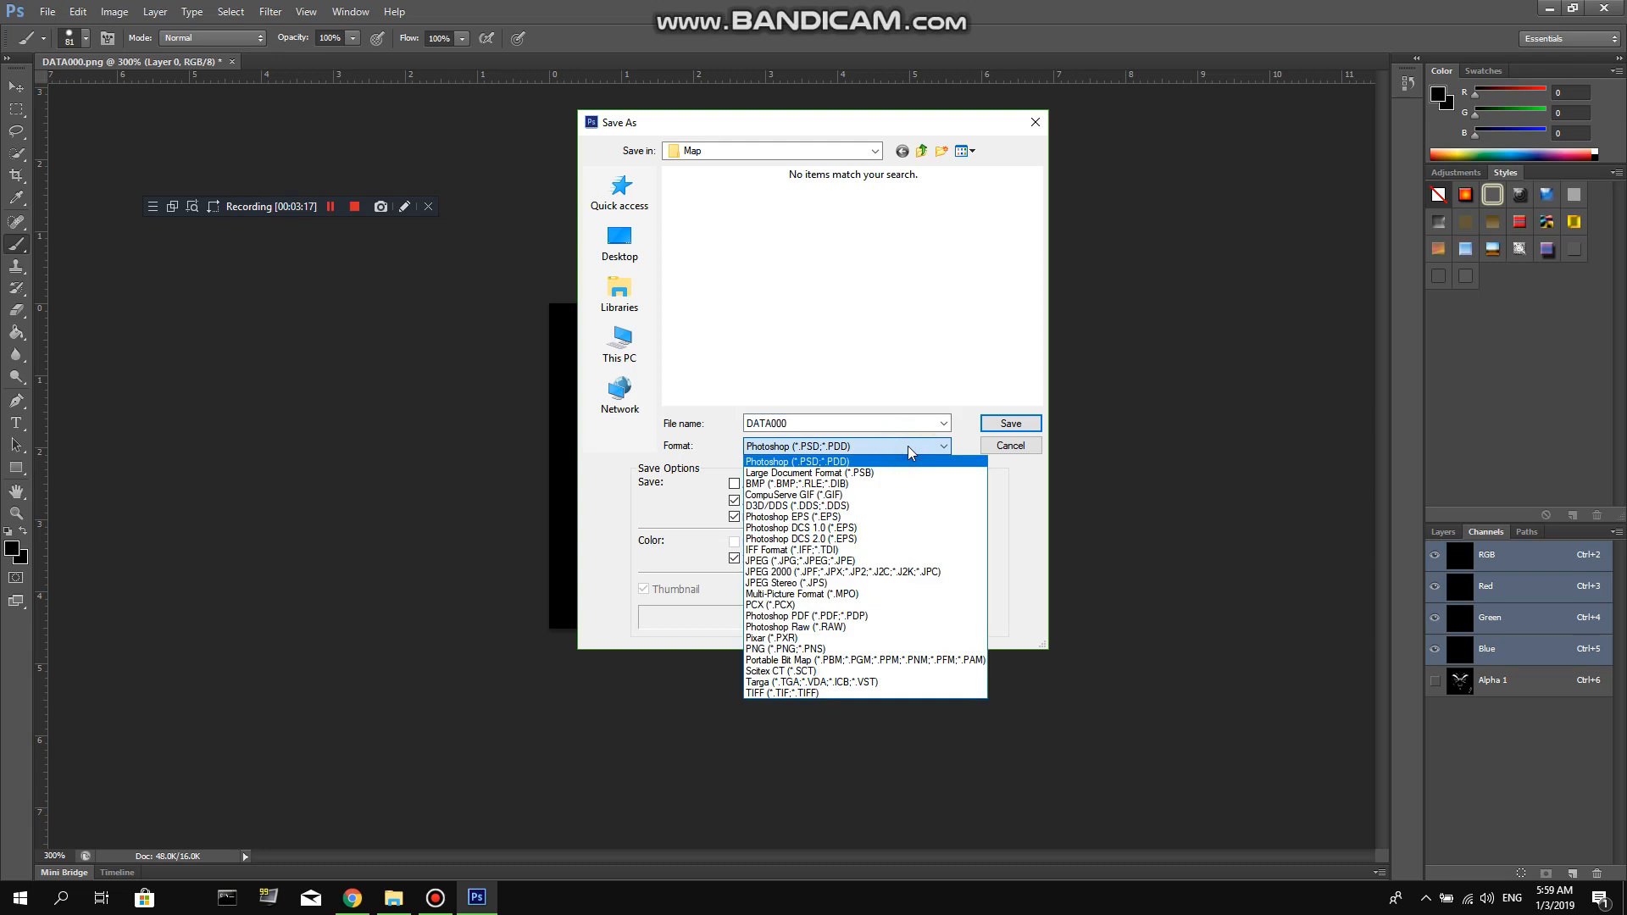
{"action": "mouse_move", "coordinate": [882, 507]}
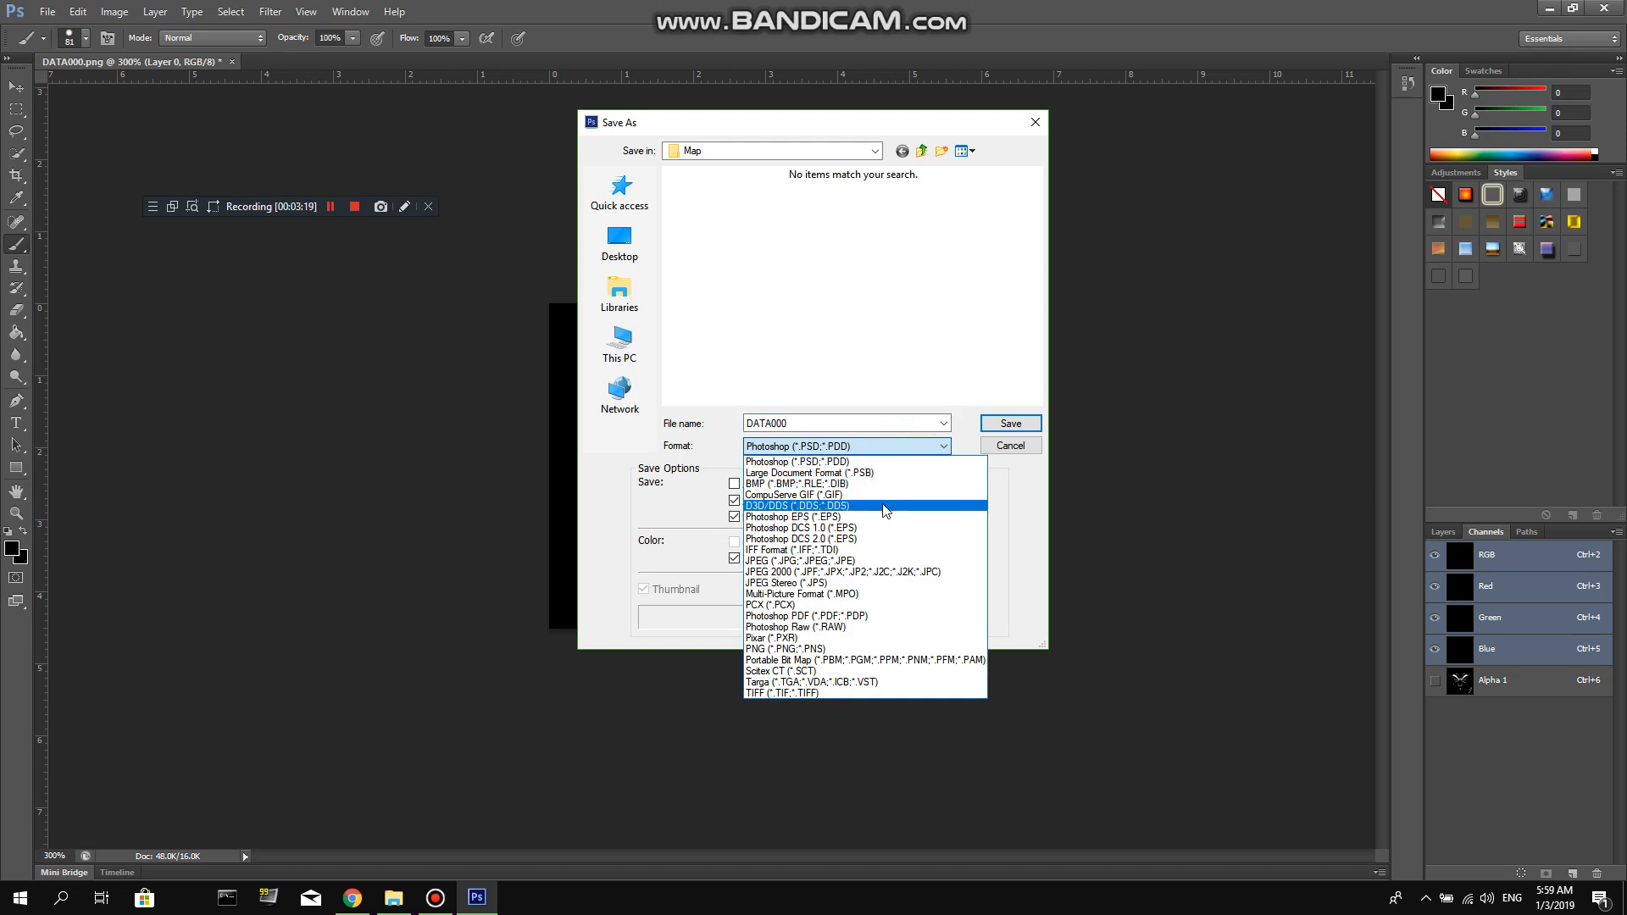
{"action": "left_click", "coordinate": [795, 505]}
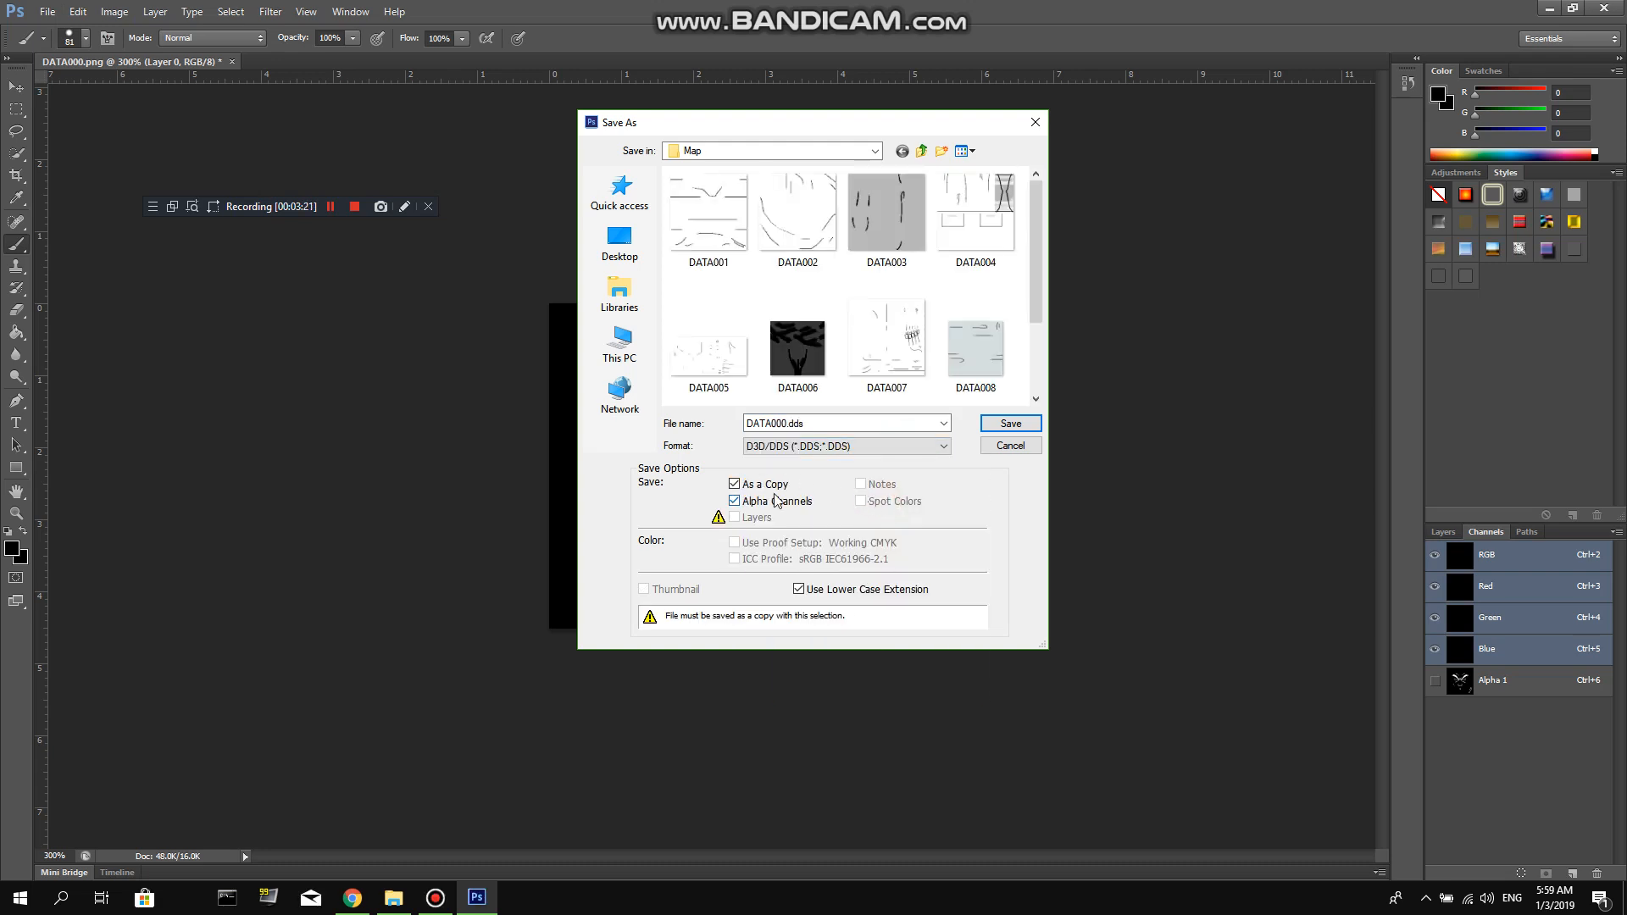
{"action": "left_click", "coordinate": [734, 483]}
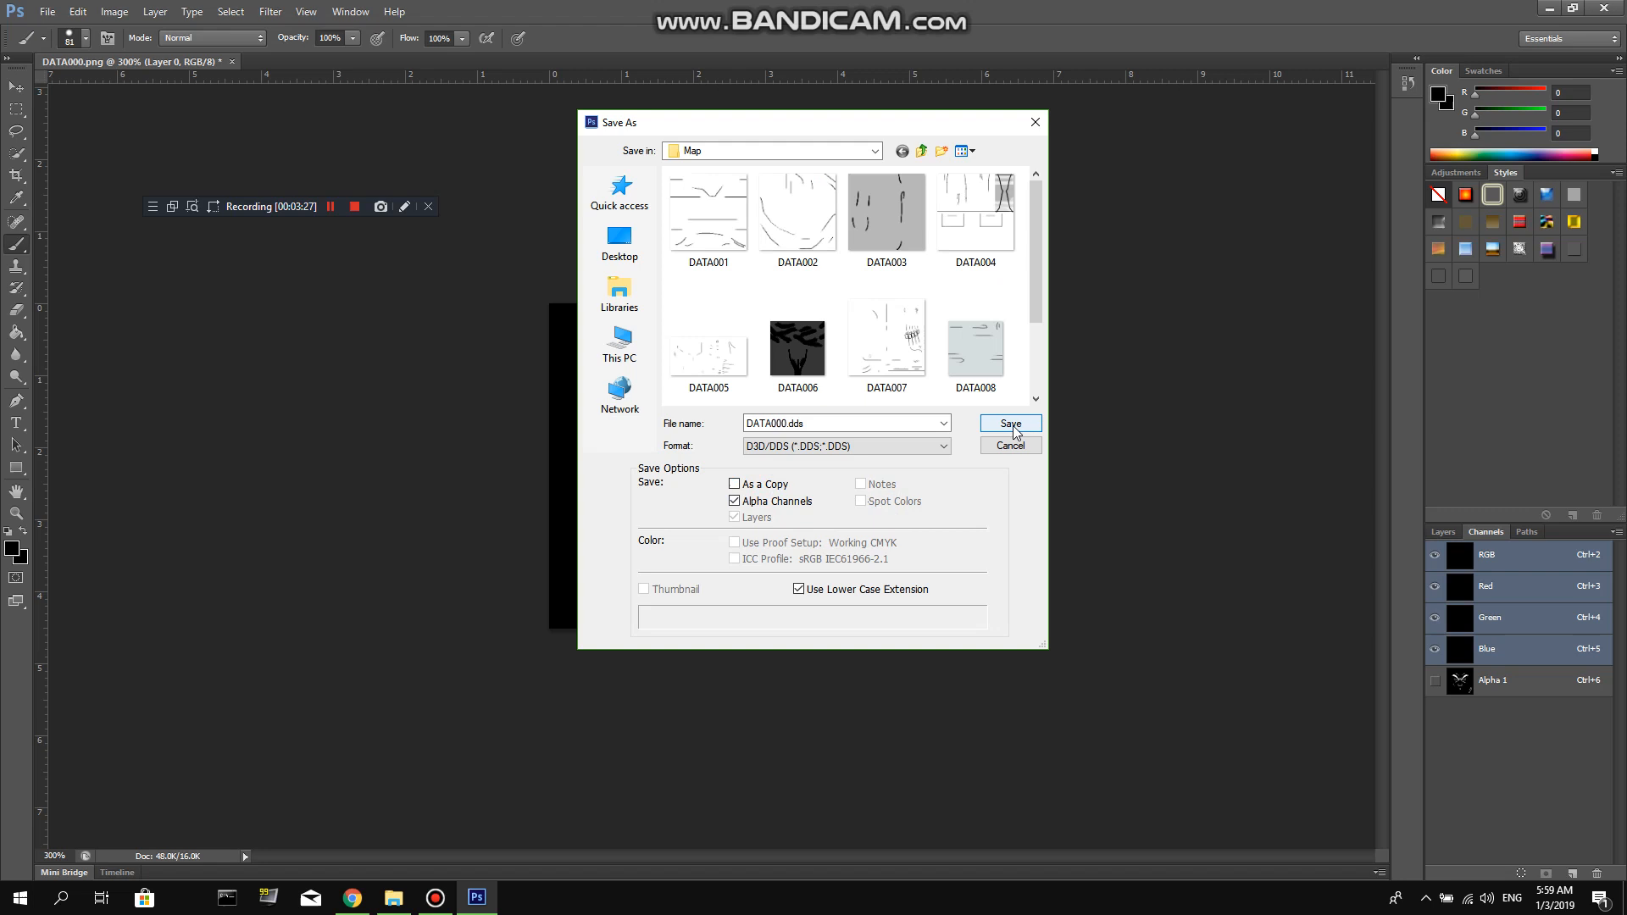
Export via NVIDIA DDS as DXT5 ARGB interpolated alpha with no MIP maps
{"action": "left_click", "coordinate": [1007, 424]}
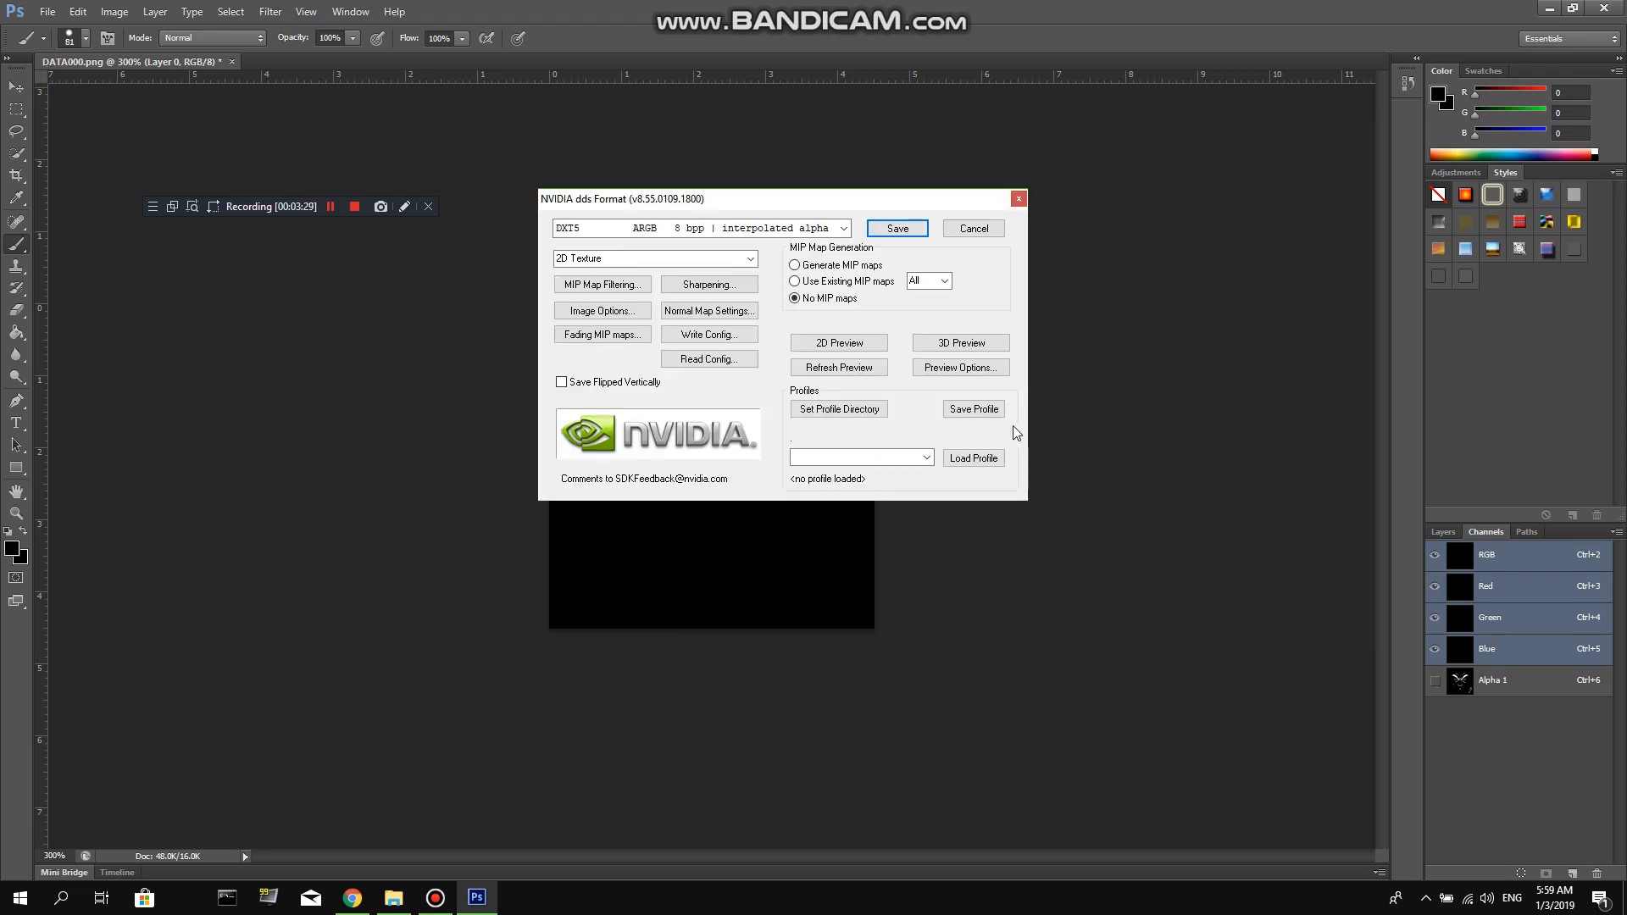
{"action": "mouse_move", "coordinate": [519, 219]}
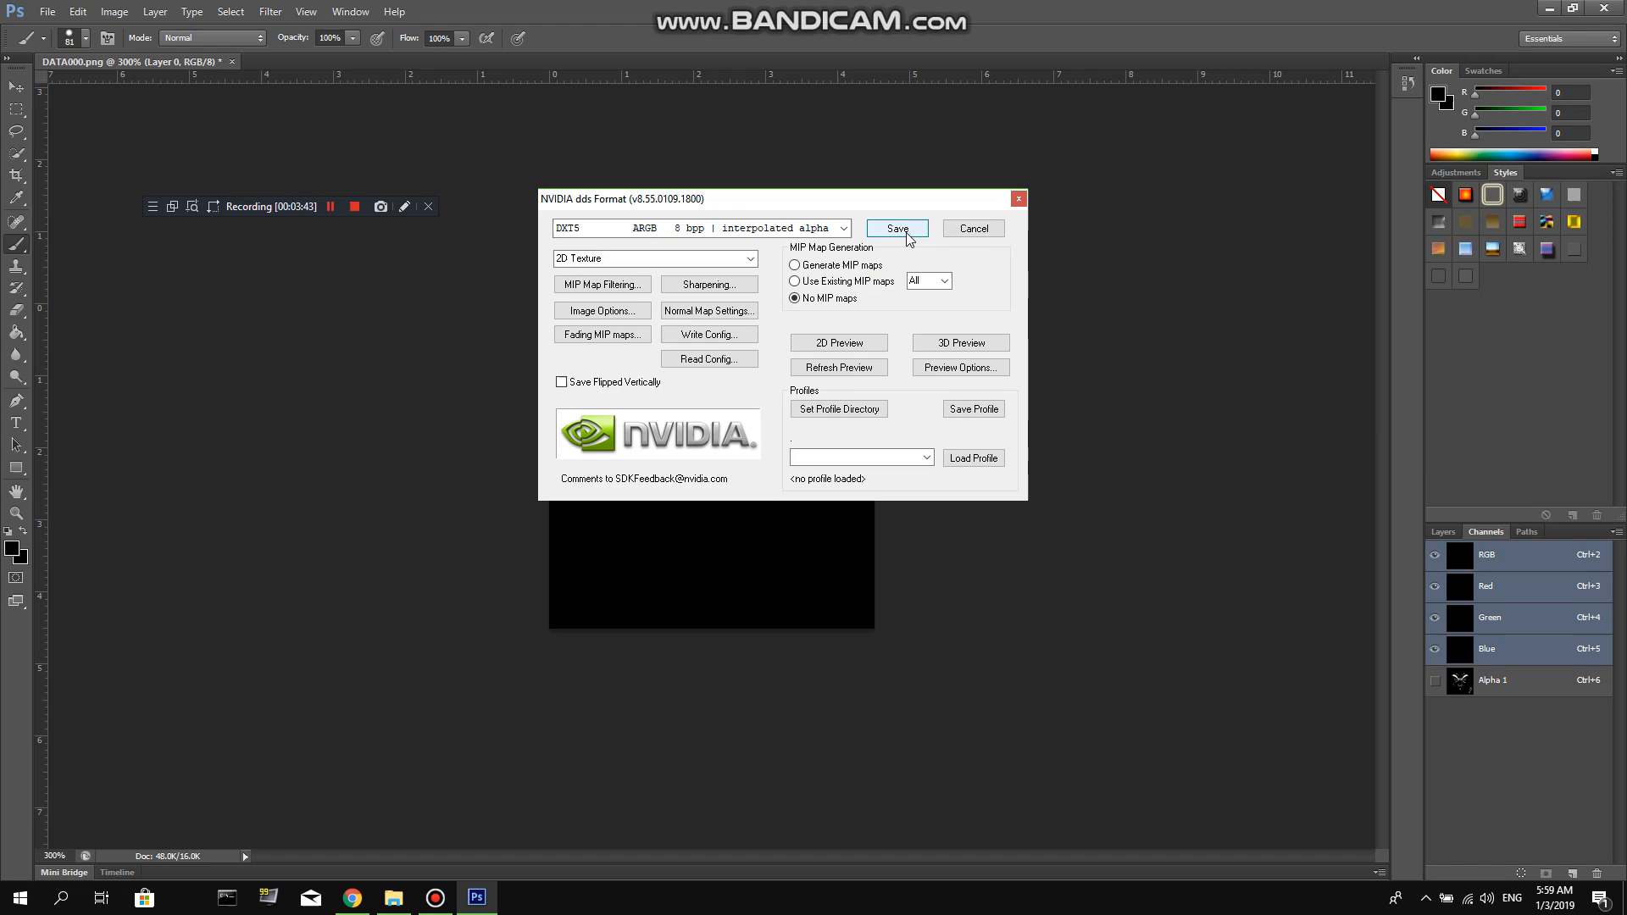
{"action": "left_click", "coordinate": [896, 229]}
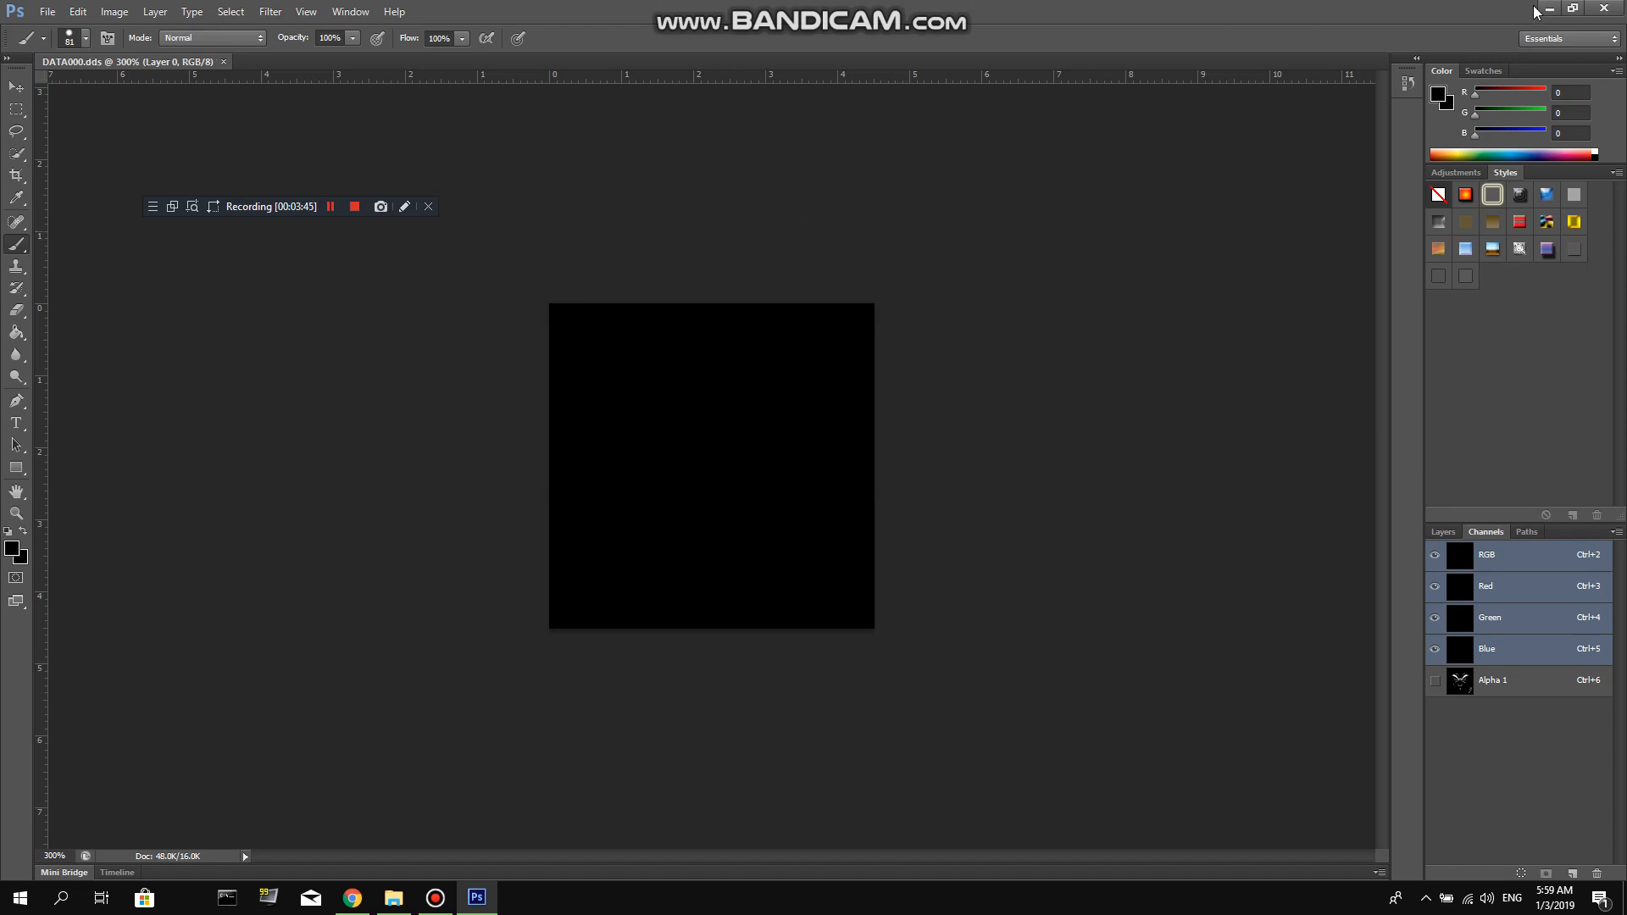